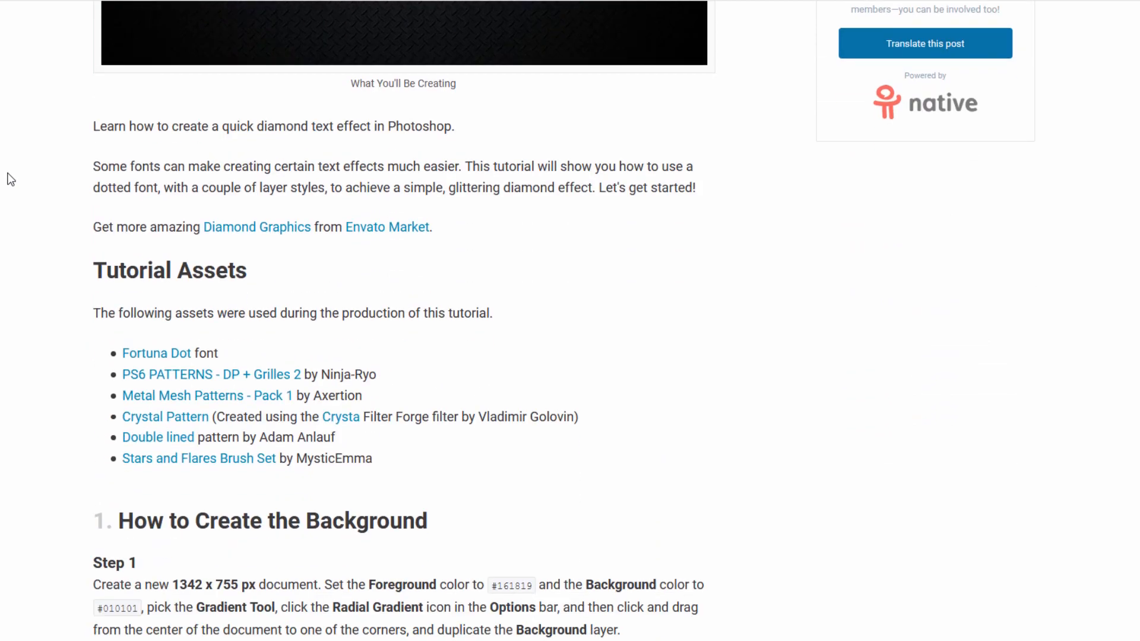
Set the foreground colour to #161819 and the background colour to #010101
{"action": "scroll", "scroll_direction": "down", "scroll_amount": 3}
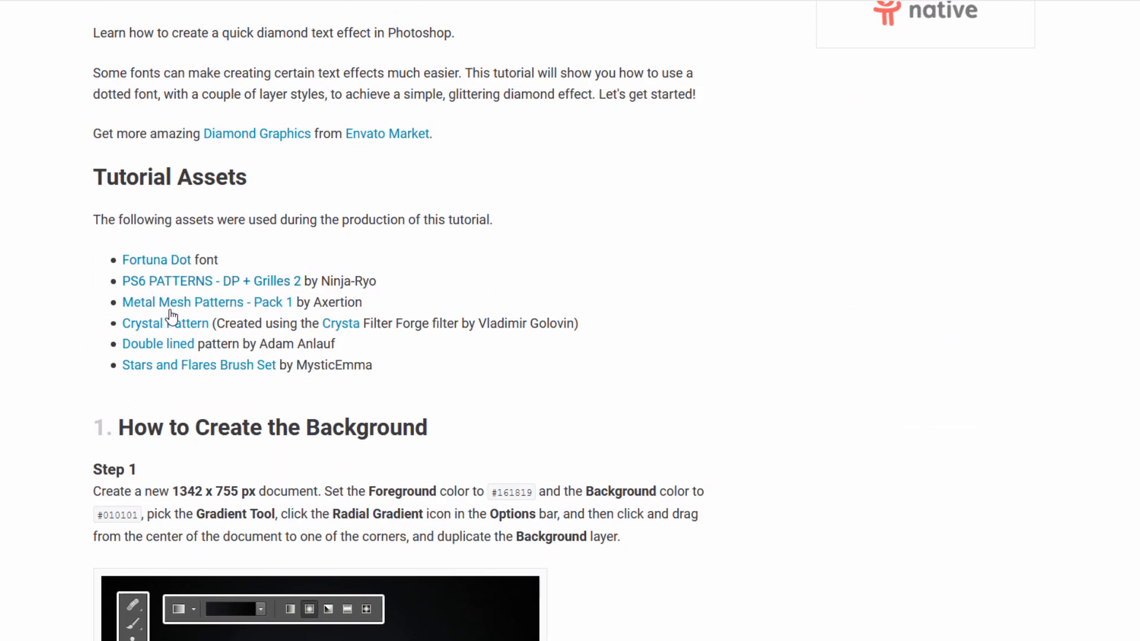
{"action": "mouse_move", "coordinate": [45, 293]}
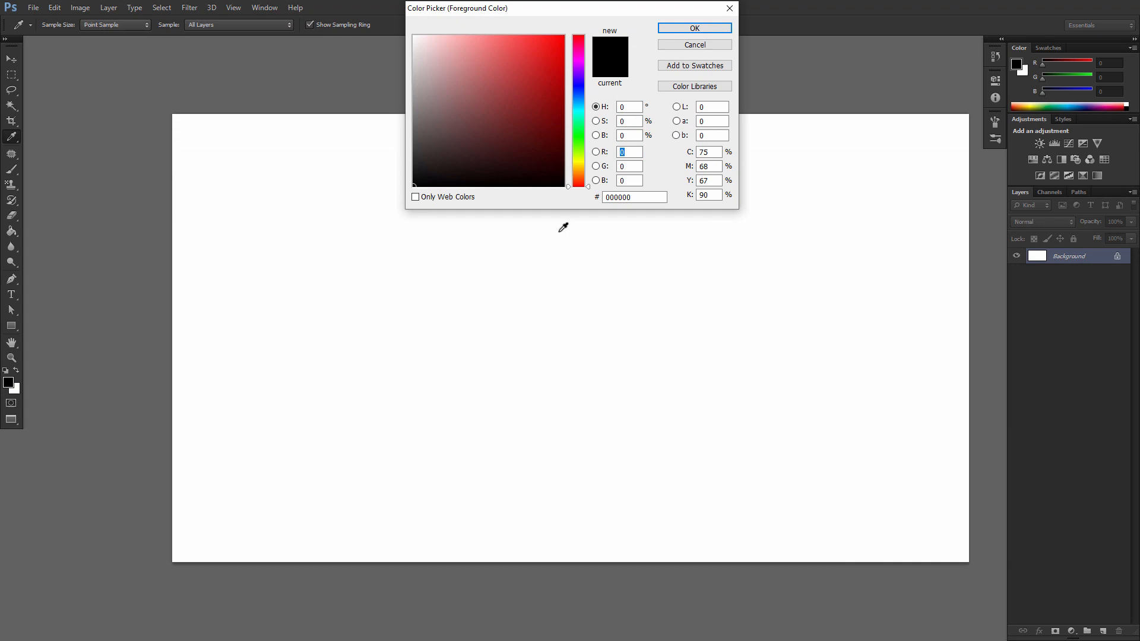
{"action": "type", "text": "161819"}
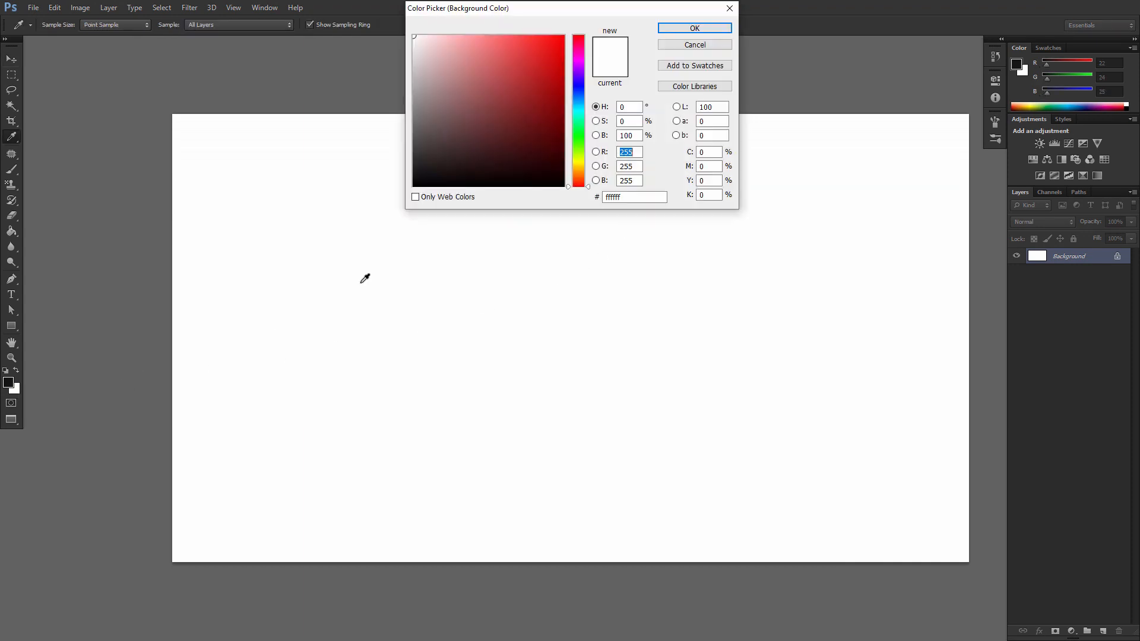
{"action": "type", "text": "010101"}
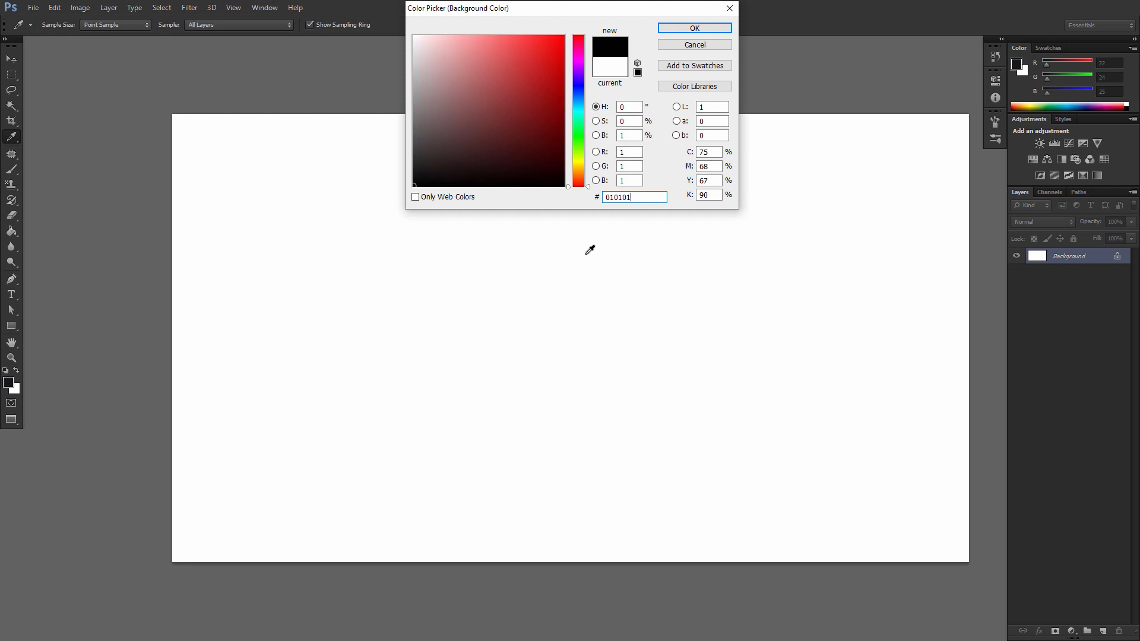
{"action": "left_click", "coordinate": [692, 27]}
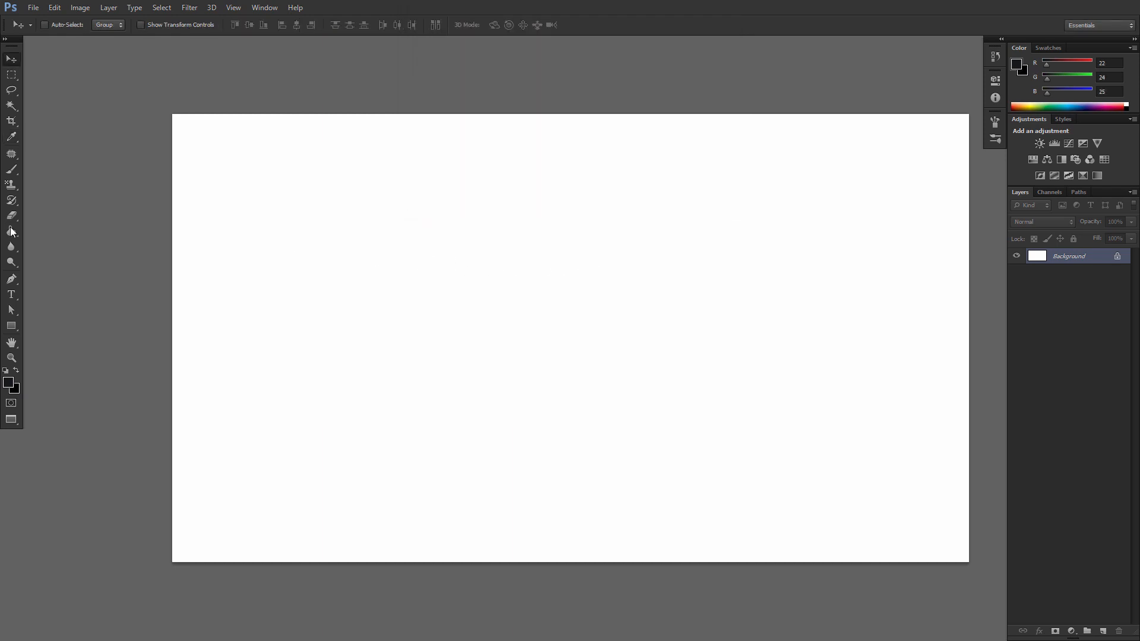
Fill the canvas with a dark radial gradient and duplicate Background as Background copy
{"action": "left_click", "coordinate": [12, 231]}
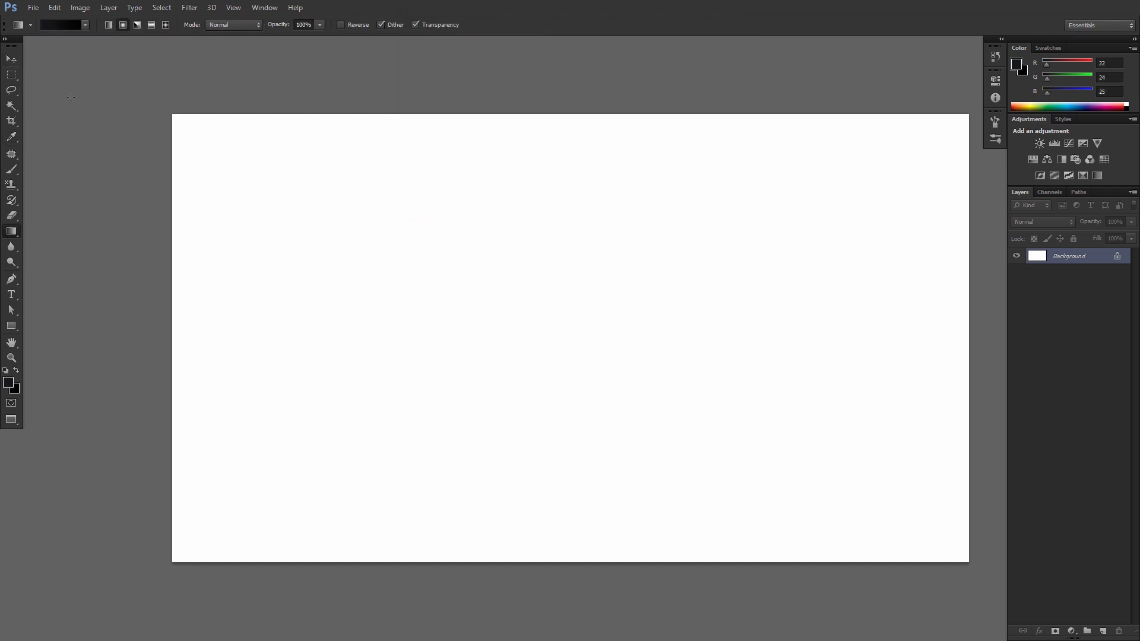
{"action": "mouse_move", "coordinate": [173, 109]}
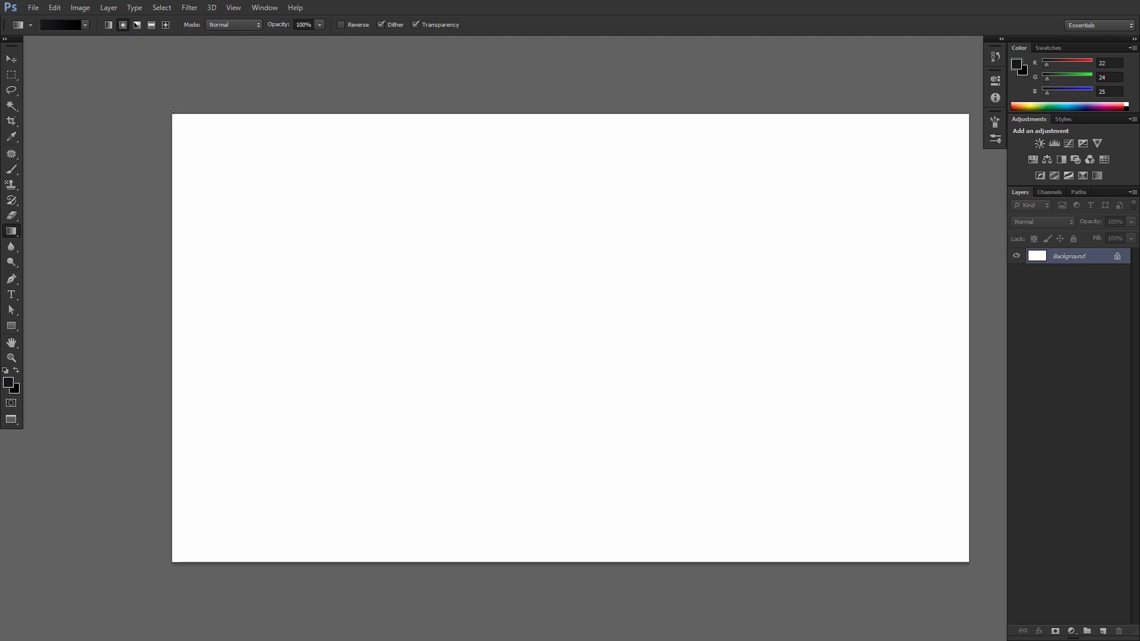
{"action": "mouse_move", "coordinate": [571, 344]}
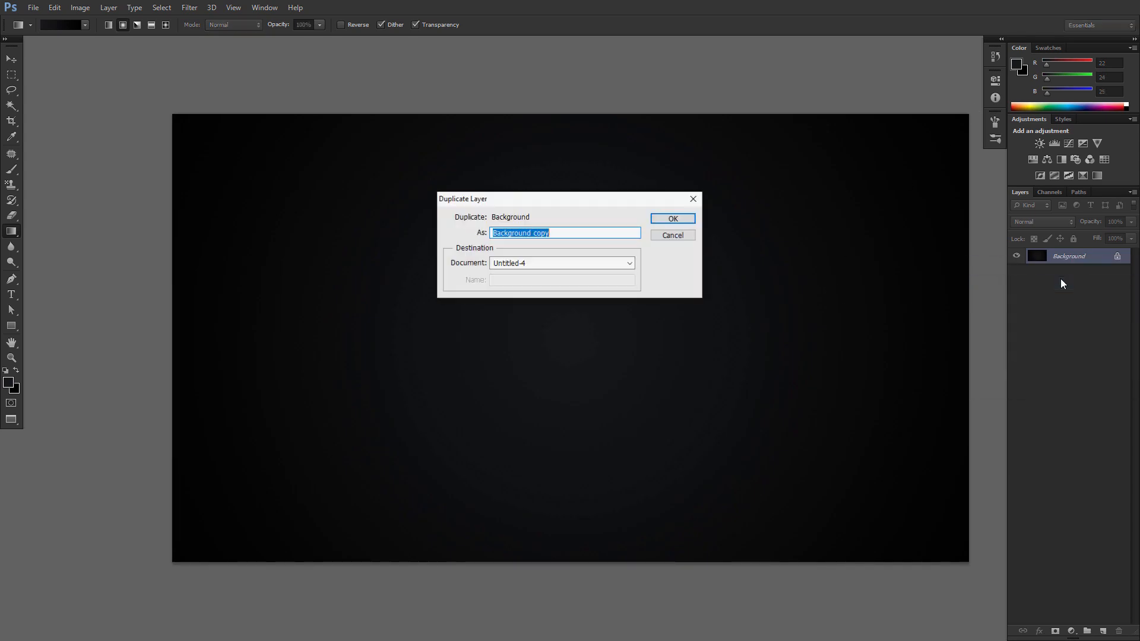
{"action": "left_click", "coordinate": [671, 219]}
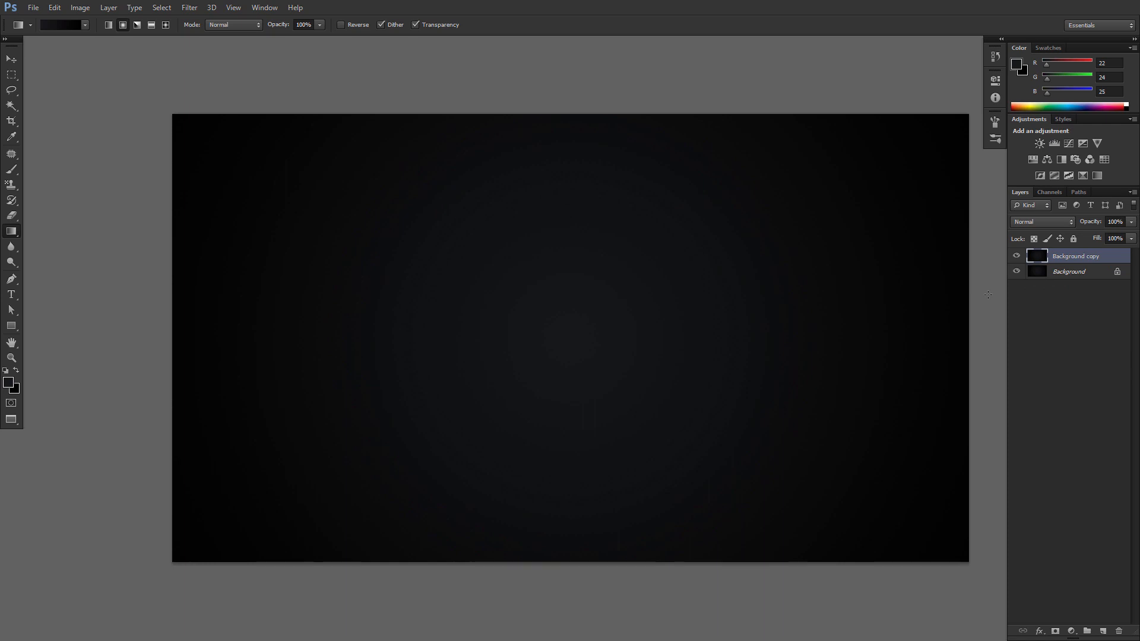
Give Background copy an Overlay-mode Pattern Overlay using the metal diamond-plate pattern
{"action": "double_click", "coordinate": [1074, 255]}
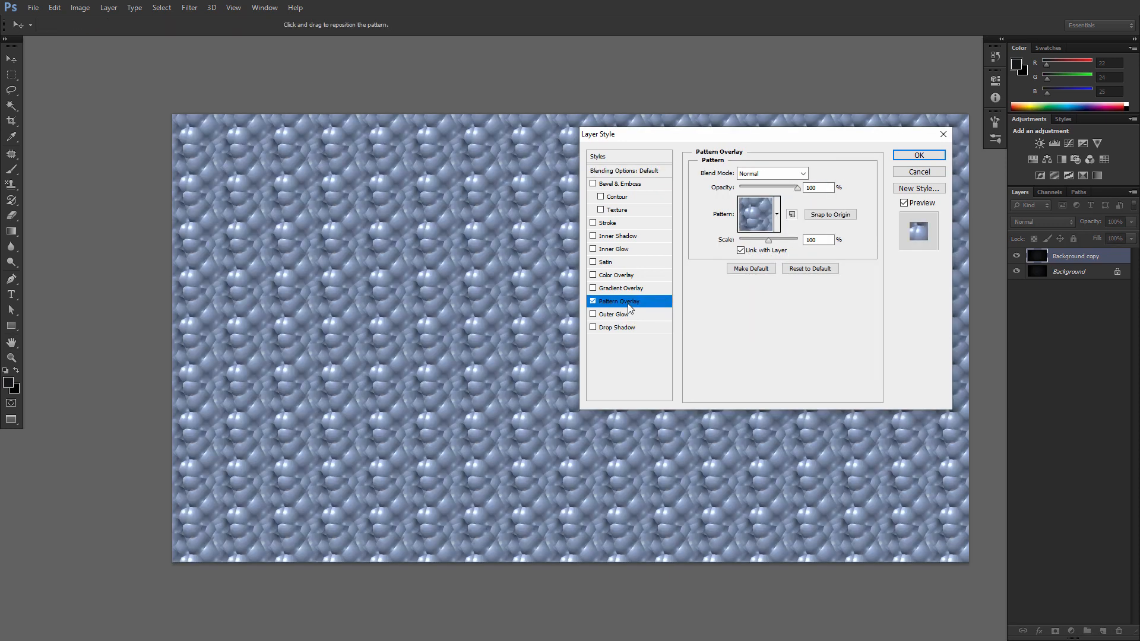
{"action": "left_click", "coordinate": [770, 174]}
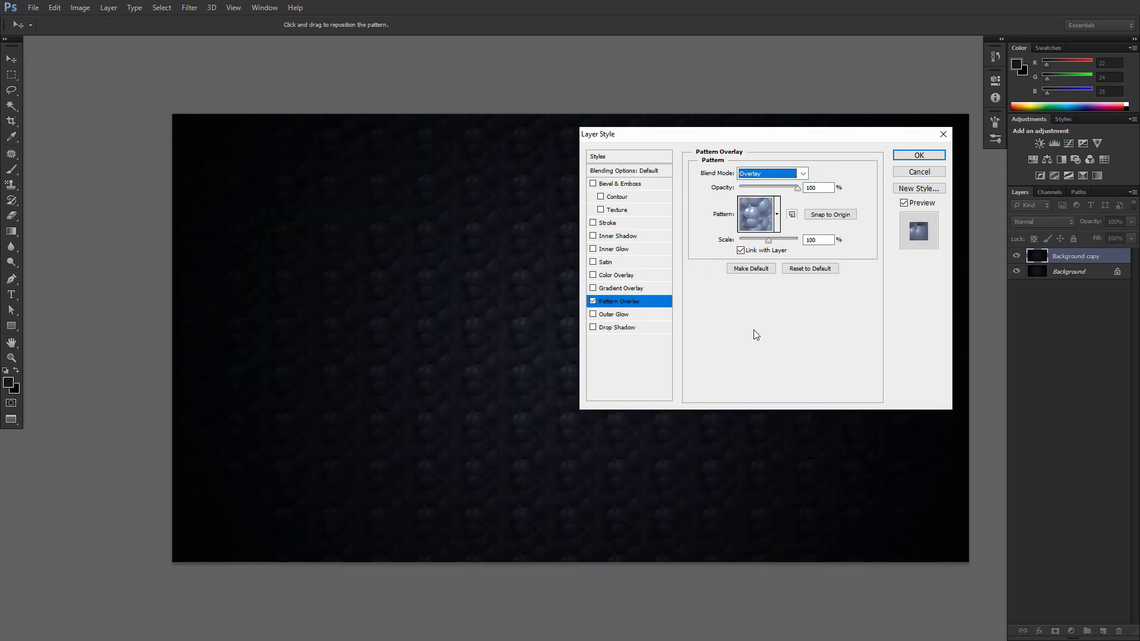
{"action": "left_click", "coordinate": [776, 214]}
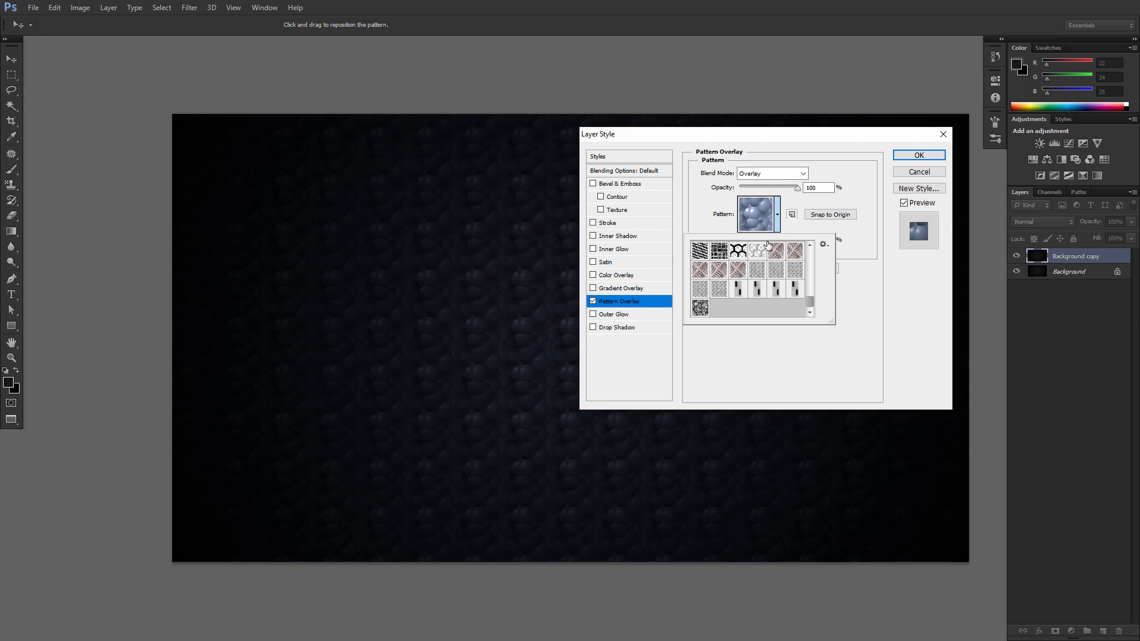
{"action": "left_click", "coordinate": [720, 287]}
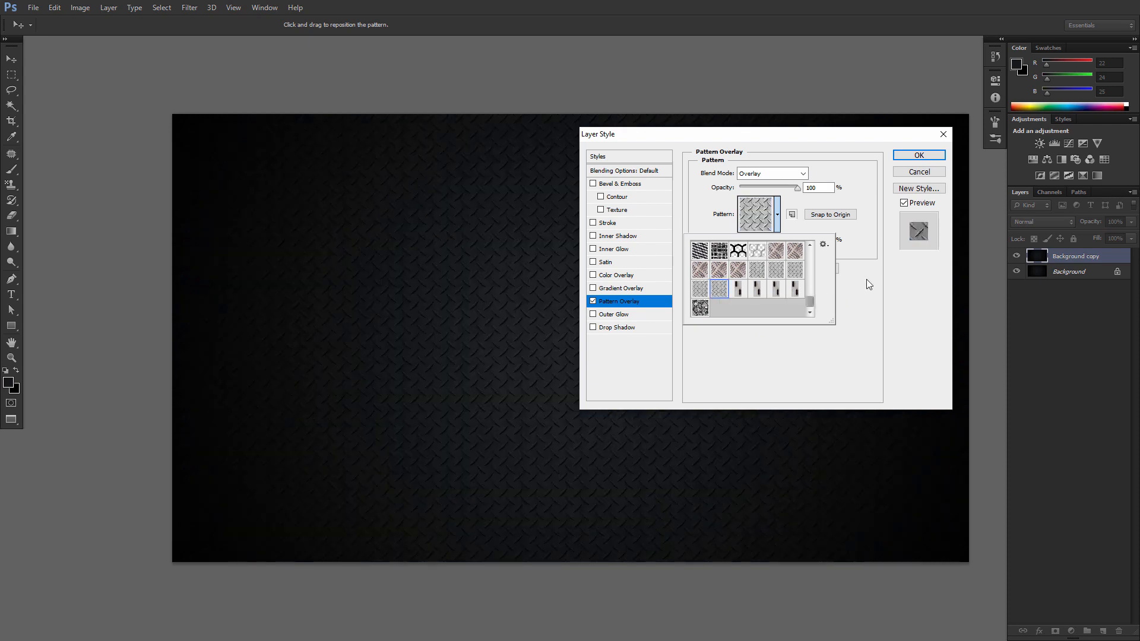
{"action": "left_click", "coordinate": [918, 154]}
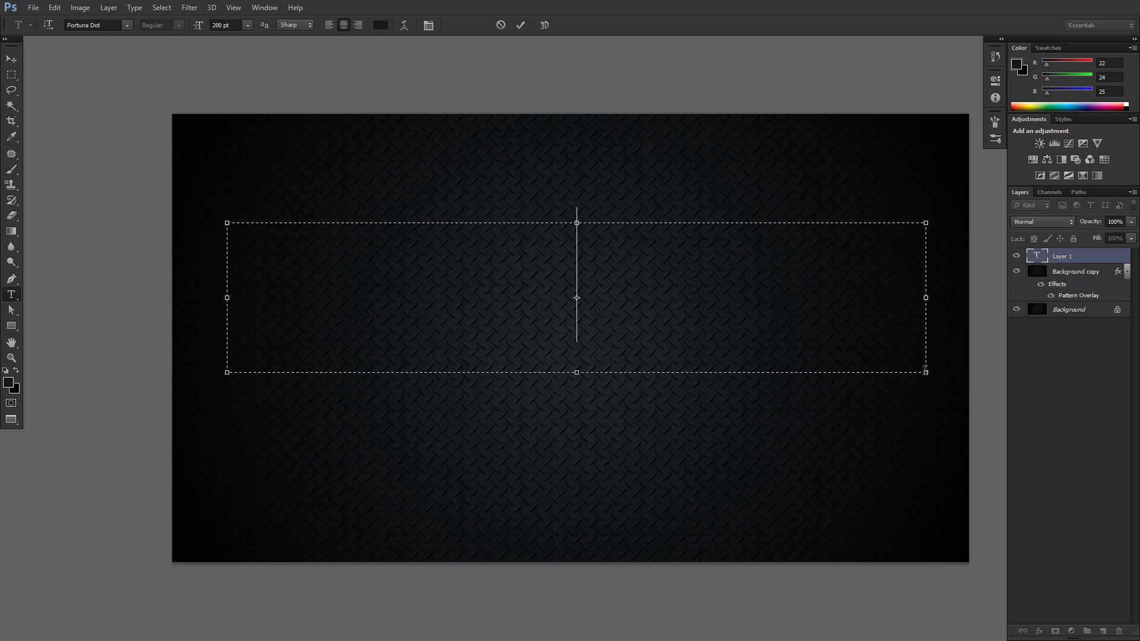
Add white Fortuna Dot DIAMONDS text centred on the plate, with a 0%-fill diamonds copy duplicate
{"action": "left_click", "coordinate": [380, 25]}
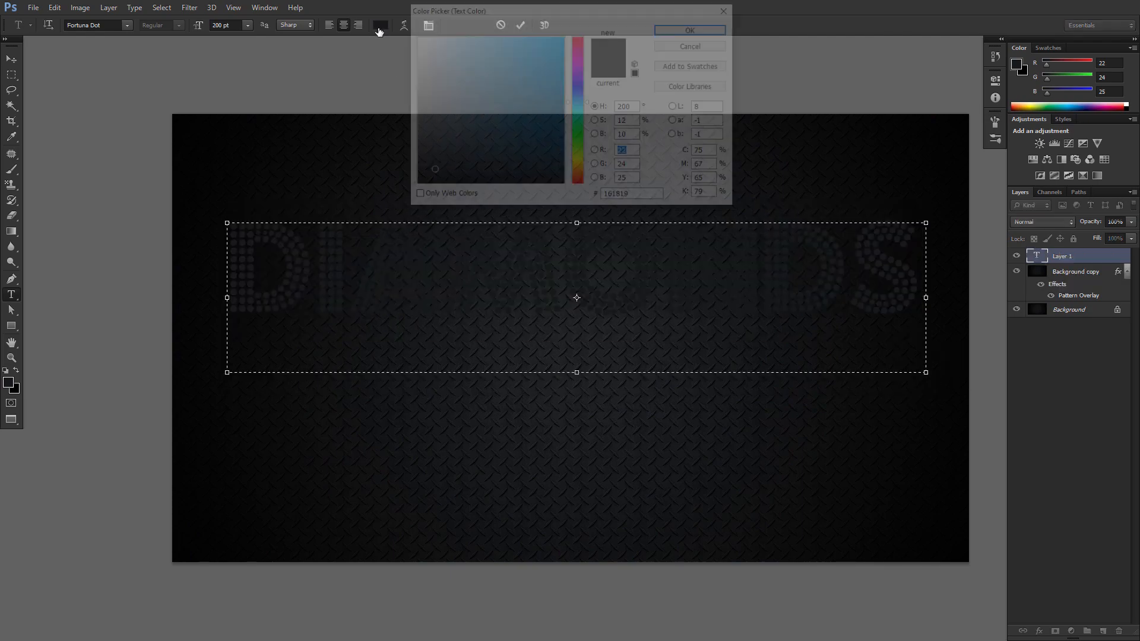
{"action": "left_click", "coordinate": [689, 30]}
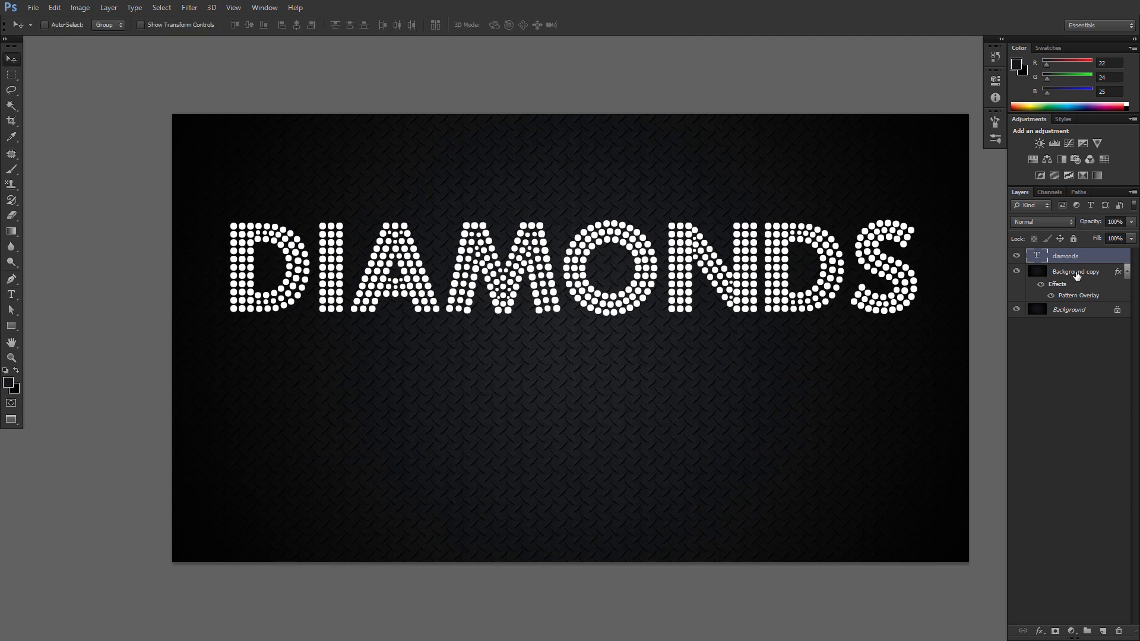
{"action": "left_click", "coordinate": [1076, 271]}
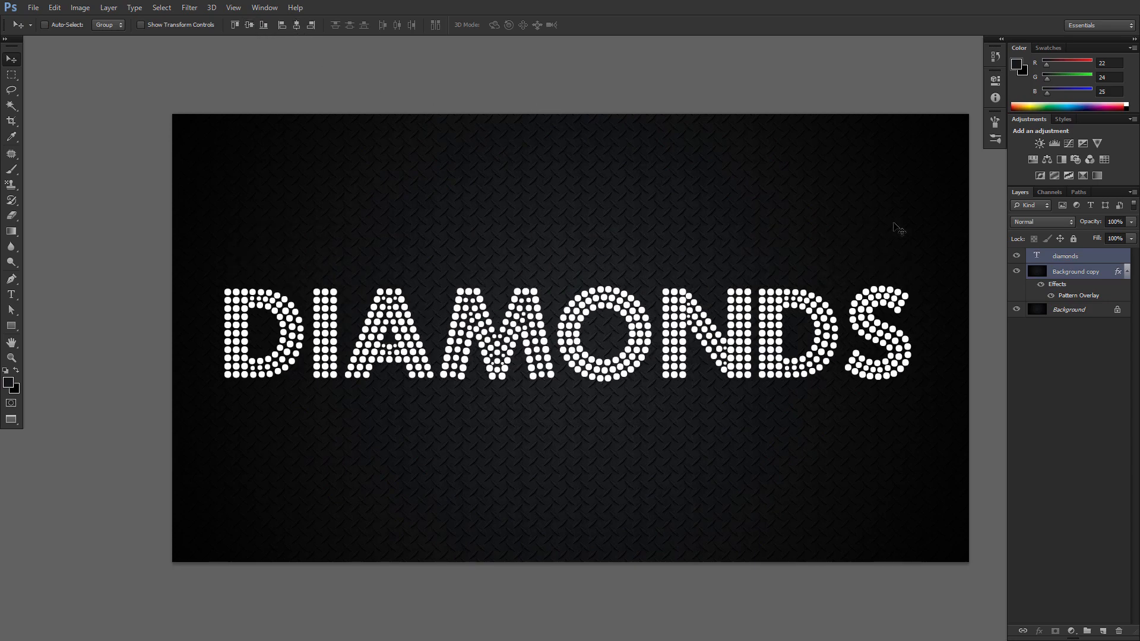
{"action": "right_click", "coordinate": [1064, 256]}
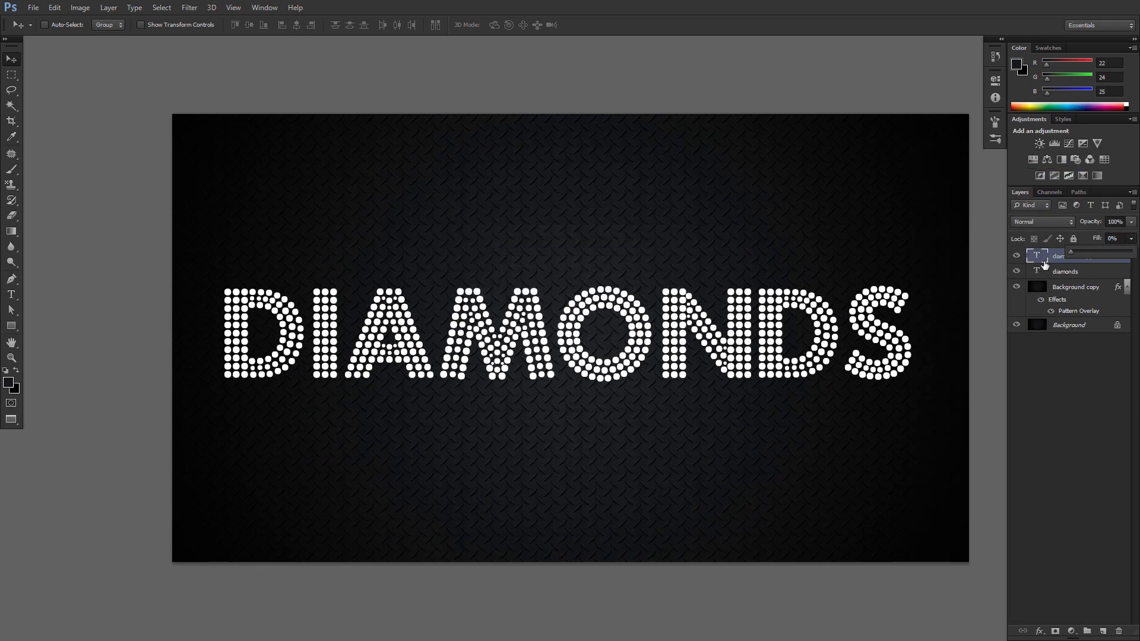
{"action": "double_click", "coordinate": [1065, 271]}
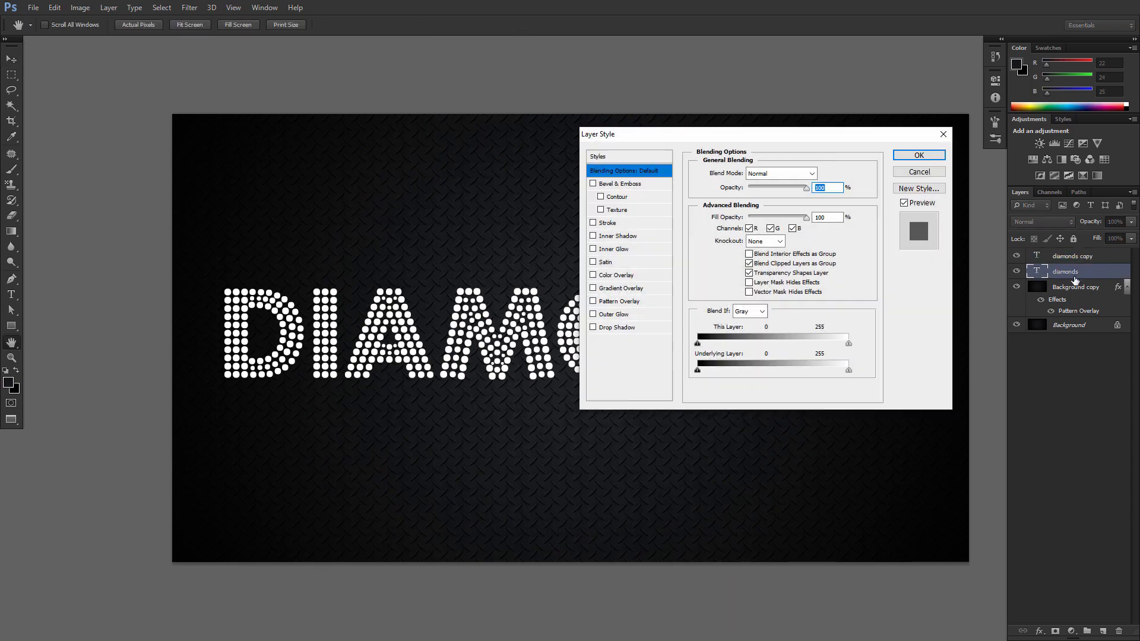
Give the diamonds text an inner bevel with Vivid Light highlights and a light grey shadow
{"action": "left_click", "coordinate": [619, 183]}
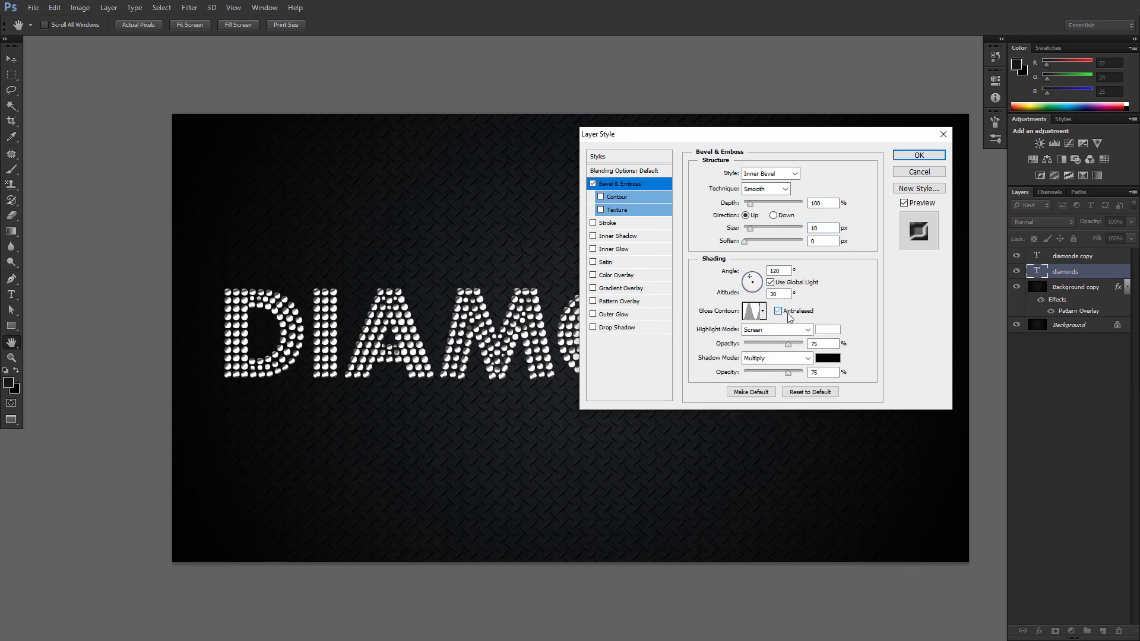
{"action": "left_click", "coordinate": [775, 329]}
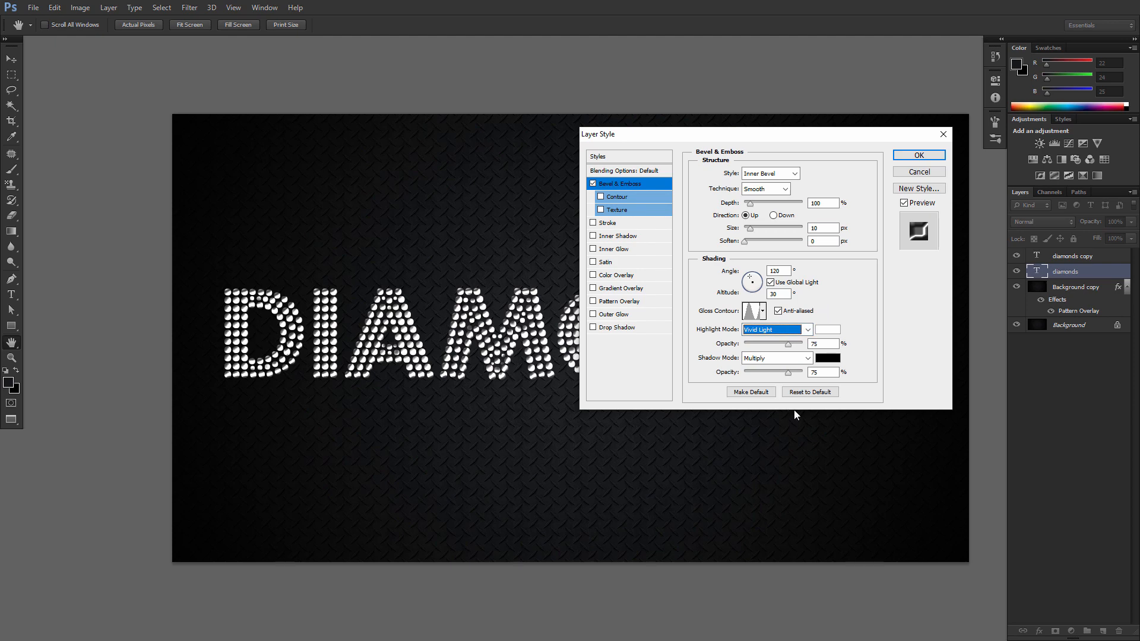
{"action": "left_click", "coordinate": [827, 357]}
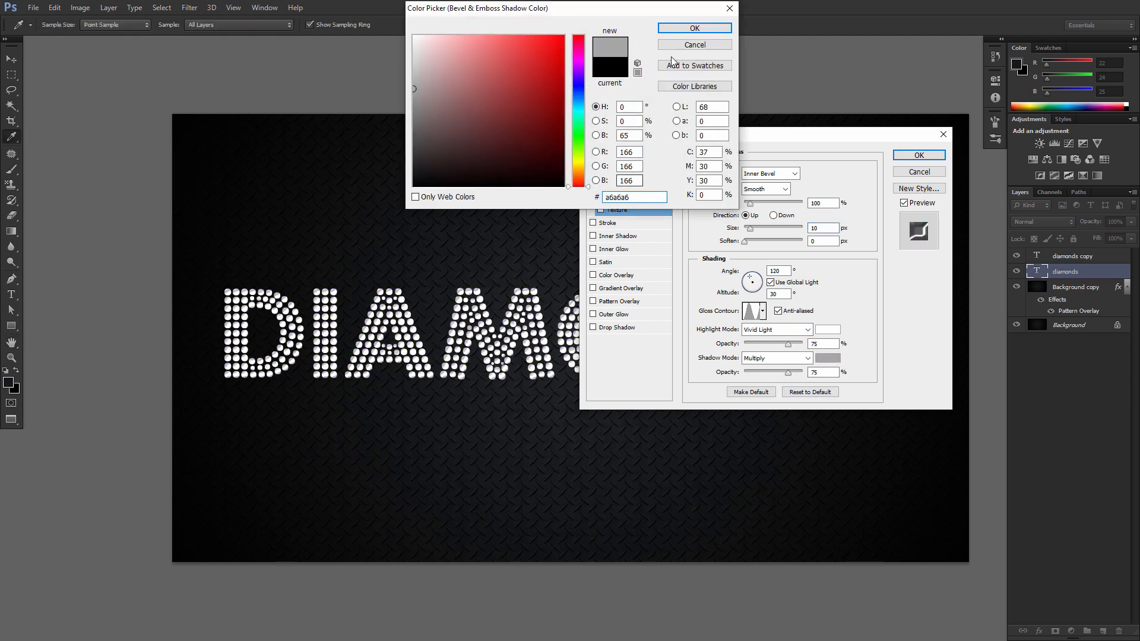
{"action": "left_click", "coordinate": [693, 28]}
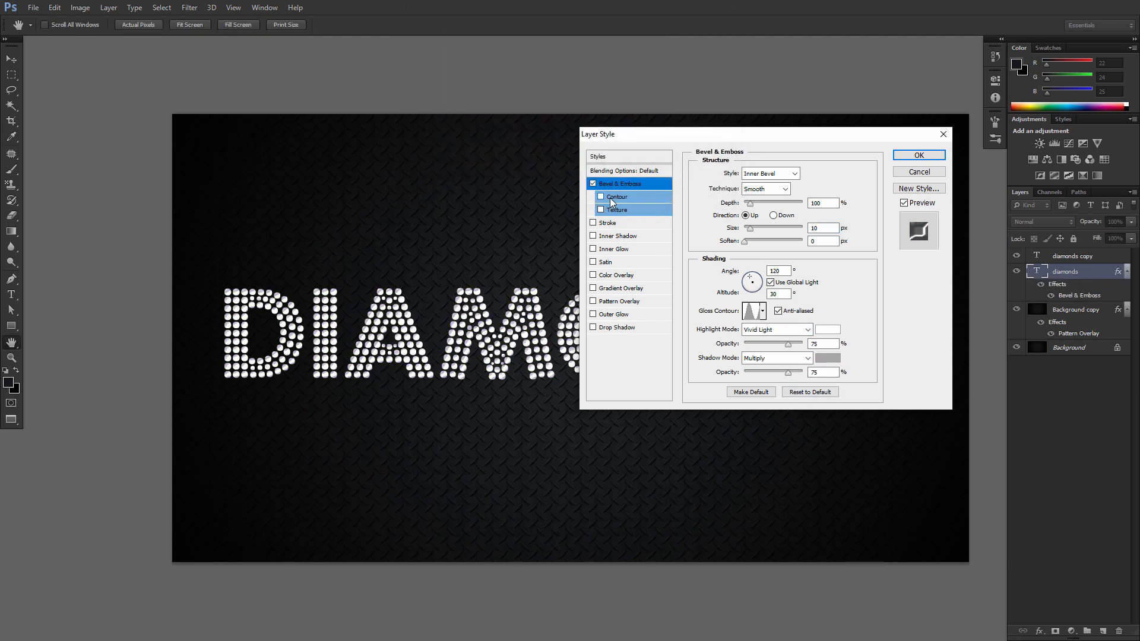
Add a bevel Contour, a crystal-pattern Texture, and a gem Pattern Overlay at 100% opacity, scale 10
{"action": "left_click", "coordinate": [593, 197]}
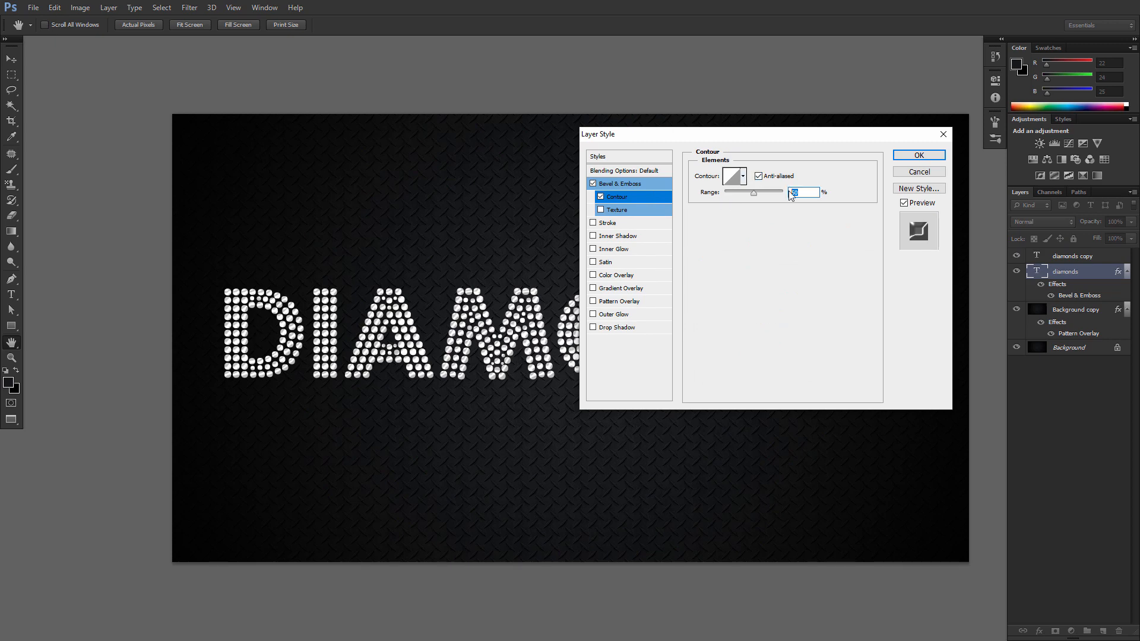
{"action": "left_click", "coordinate": [616, 209]}
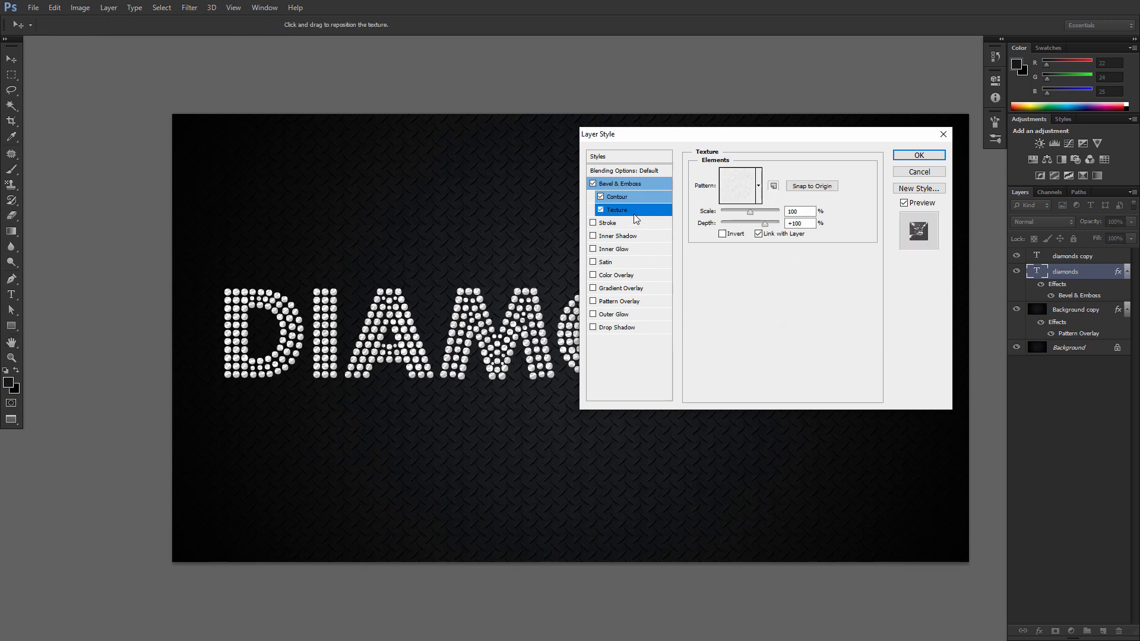
{"action": "left_click", "coordinate": [758, 186]}
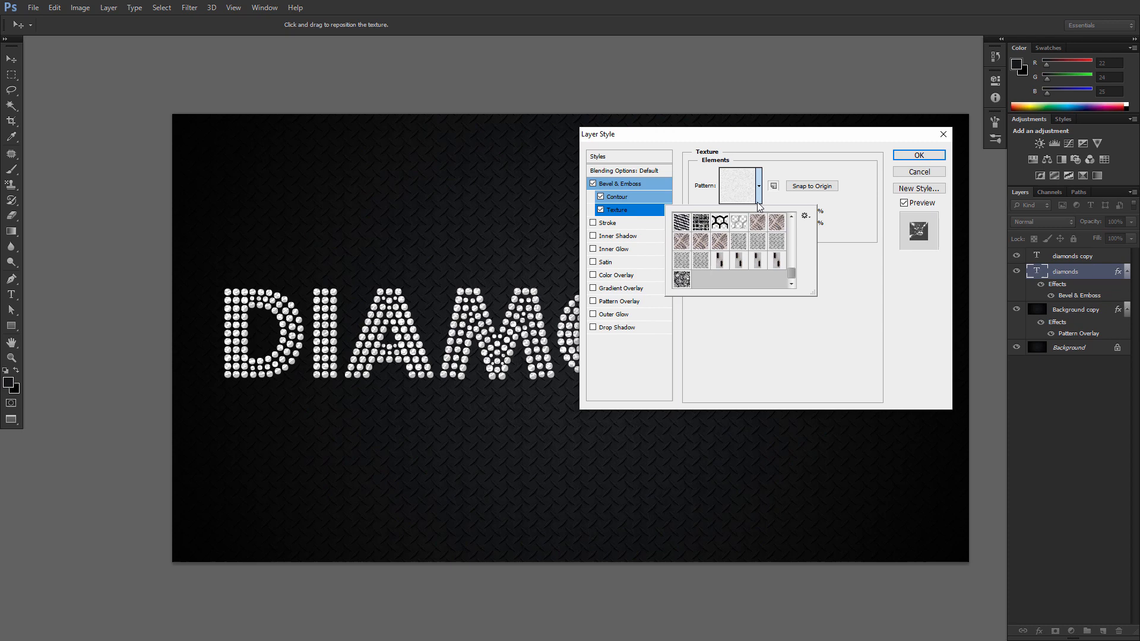
{"action": "left_click", "coordinate": [737, 222]}
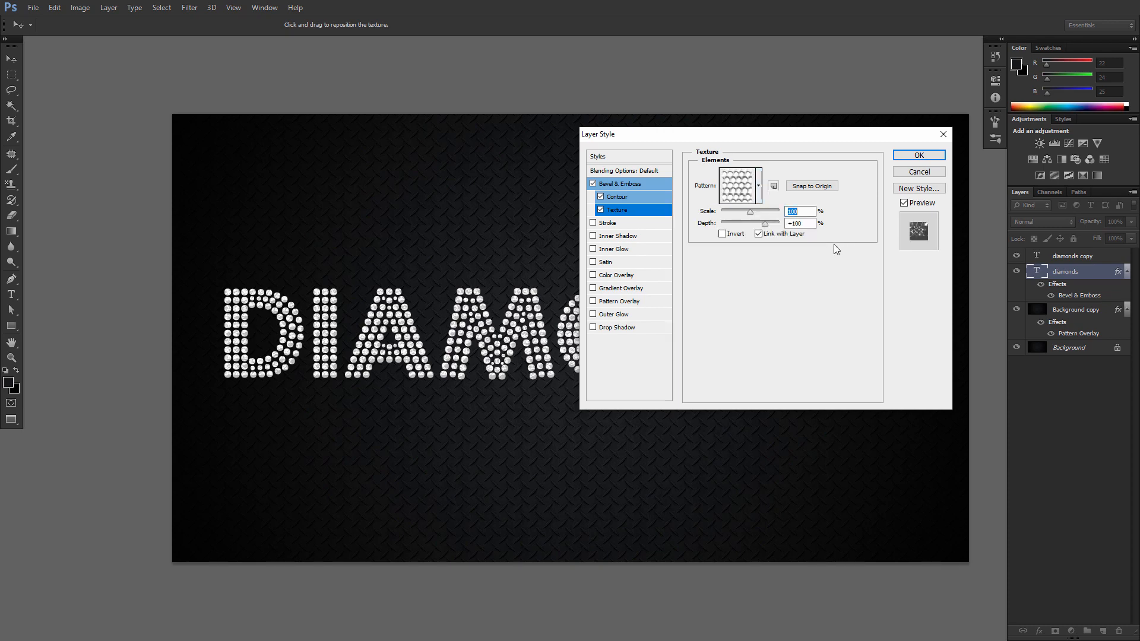
{"action": "left_click", "coordinate": [619, 301]}
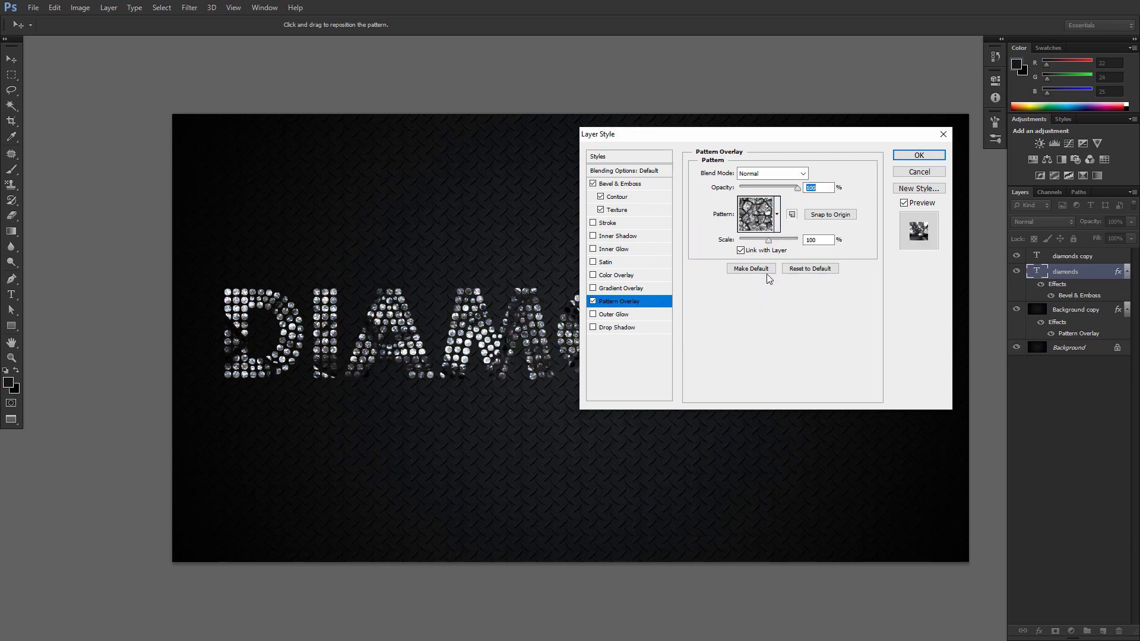
{"action": "type", "text": "10"}
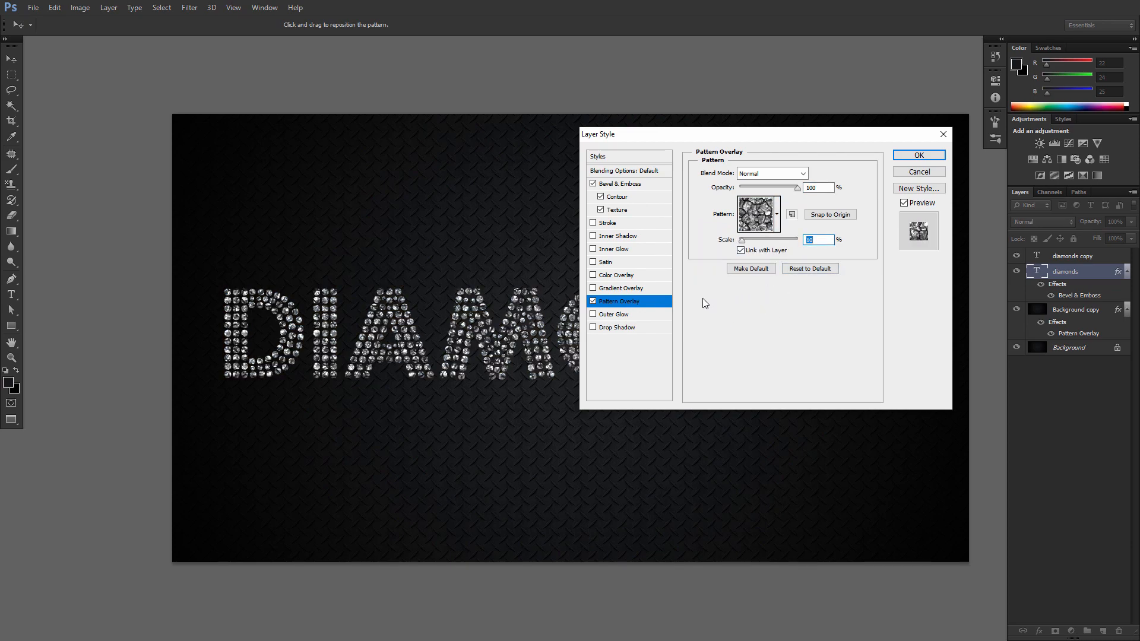
Add a Drop Shadow to the diamonds text and commit the finished layer style
{"action": "left_click", "coordinate": [616, 327]}
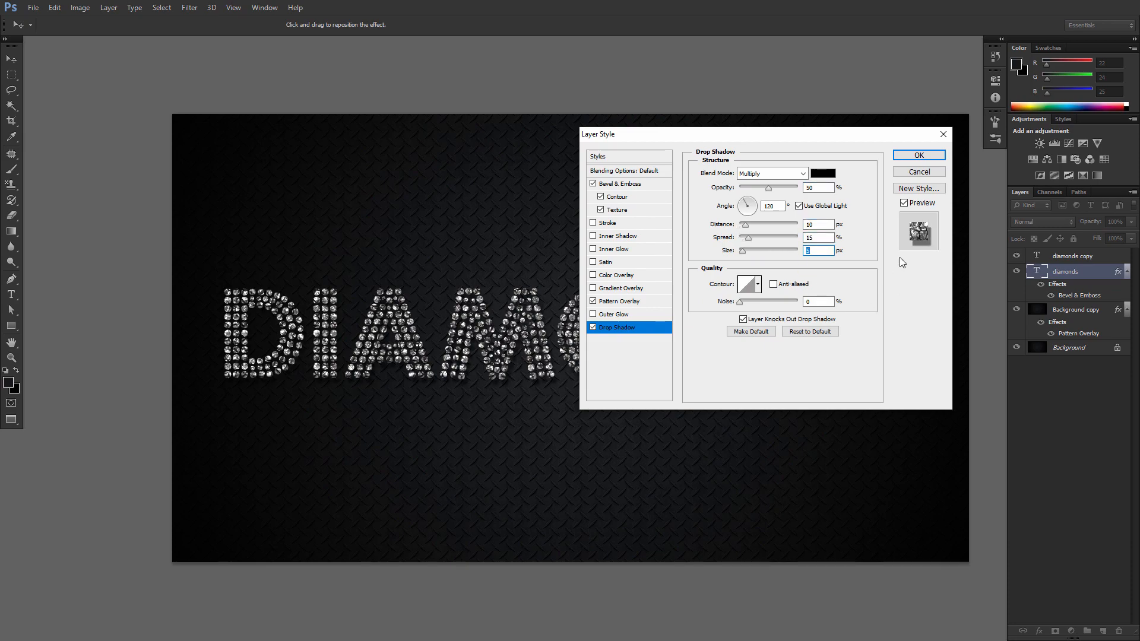
{"action": "left_click", "coordinate": [918, 155]}
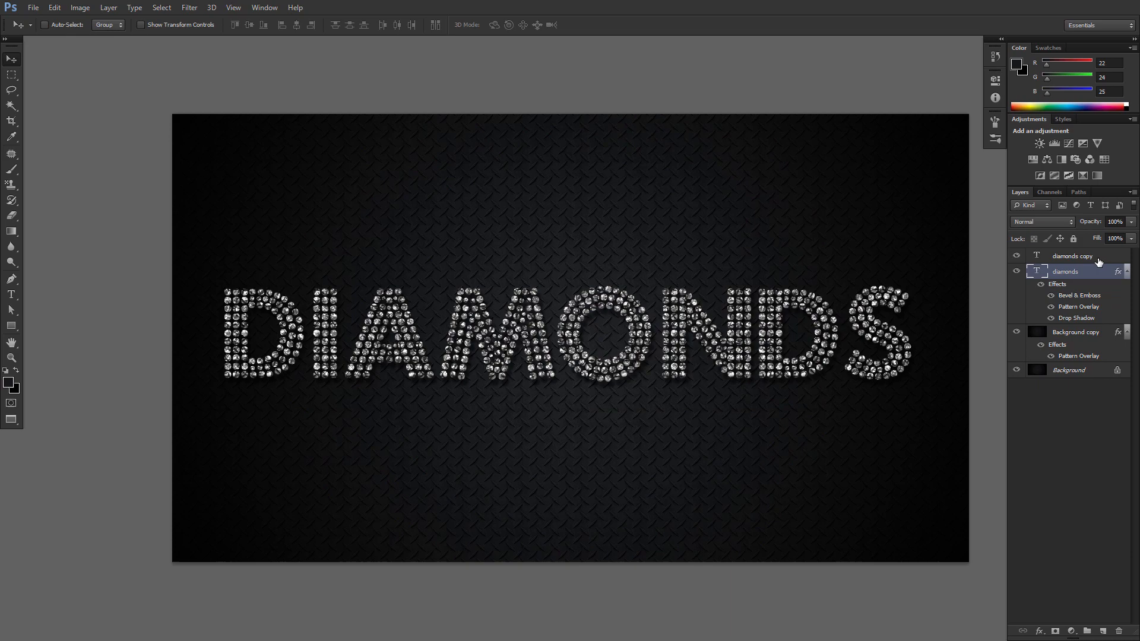
Give diamonds copy an inner bevel with altitude 58, anti-aliased gloss contour and Linear Light highlights
{"action": "double_click", "coordinate": [1072, 256]}
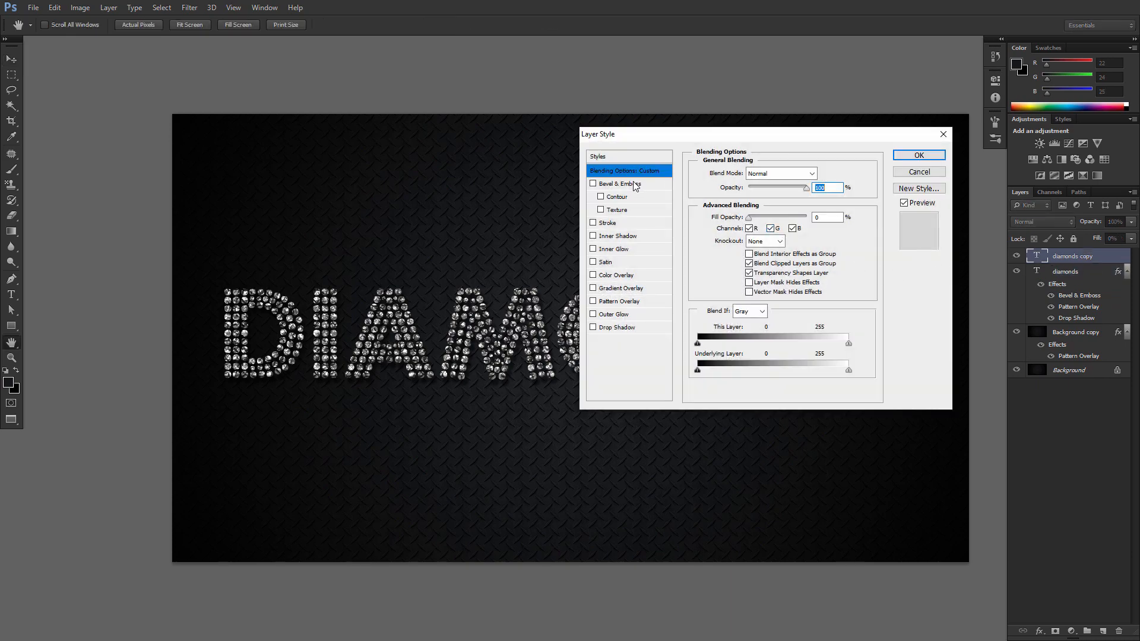
{"action": "left_click", "coordinate": [618, 183]}
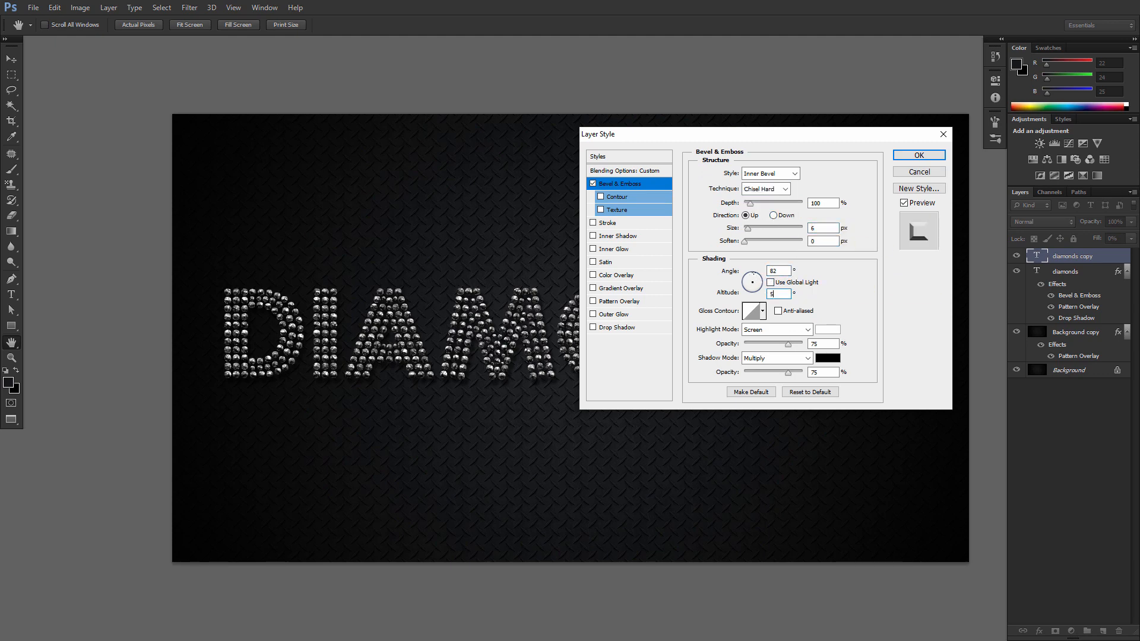
{"action": "type", "text": "58"}
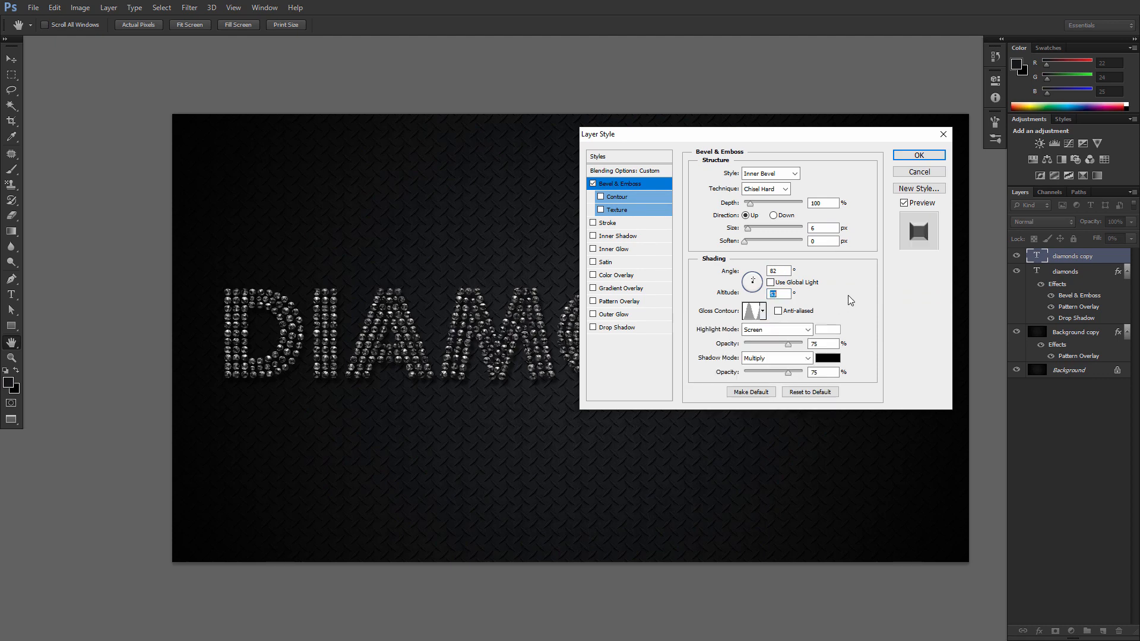
{"action": "left_click", "coordinate": [775, 329]}
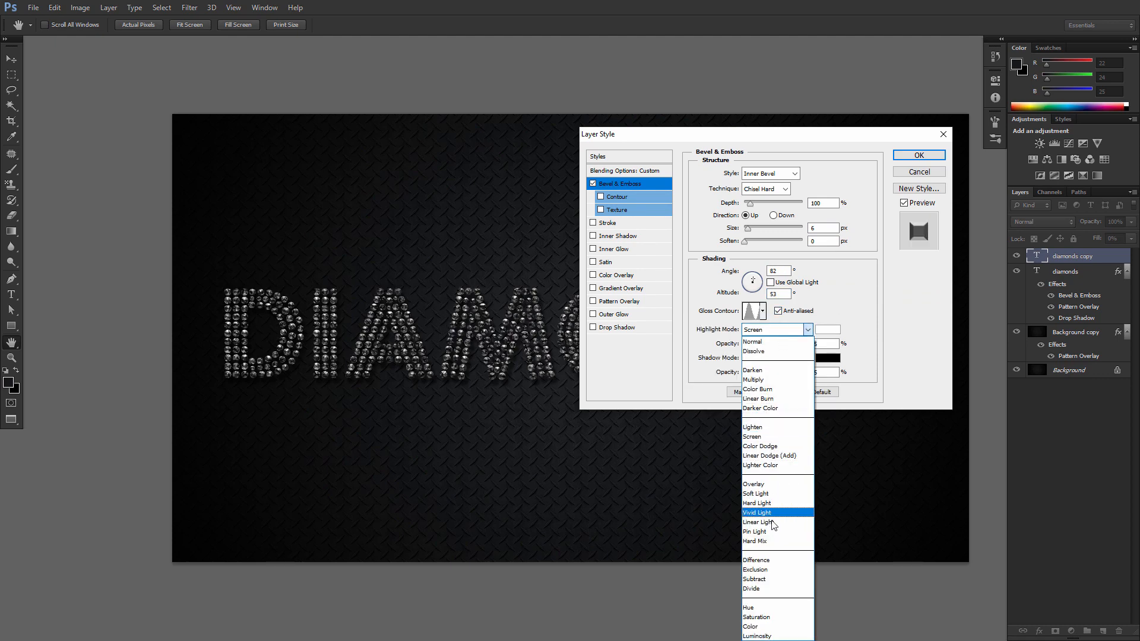
{"action": "left_click", "coordinate": [759, 523]}
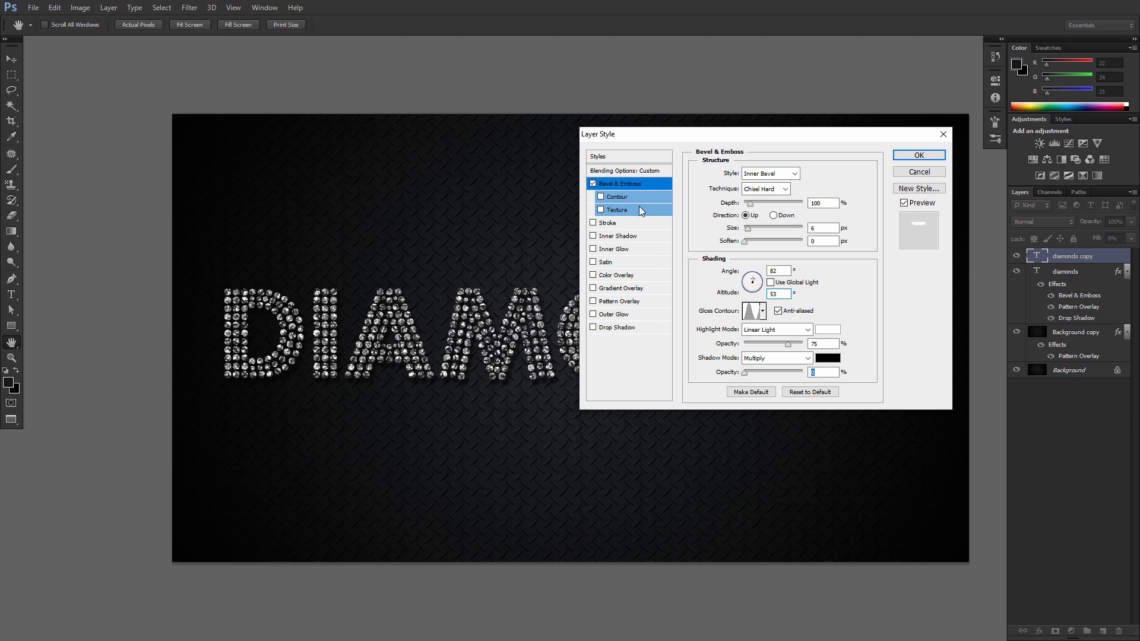
{"action": "left_click", "coordinate": [594, 196]}
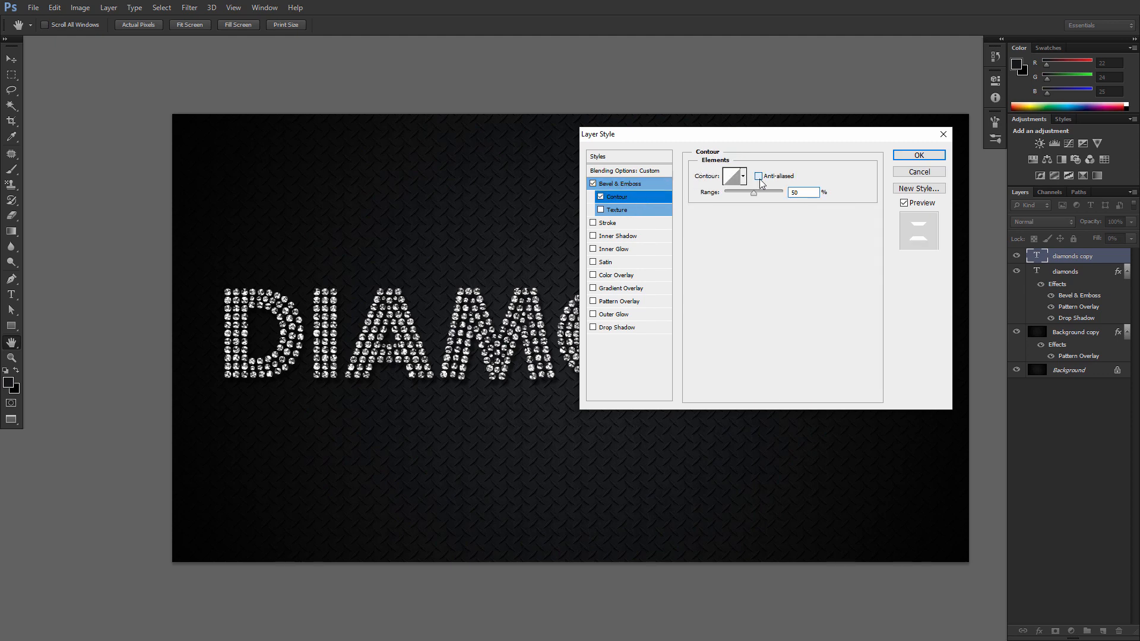
Anti-alias the diamonds copy bevel Contour and enable its Texture at 100% scale
{"action": "left_click", "coordinate": [759, 176]}
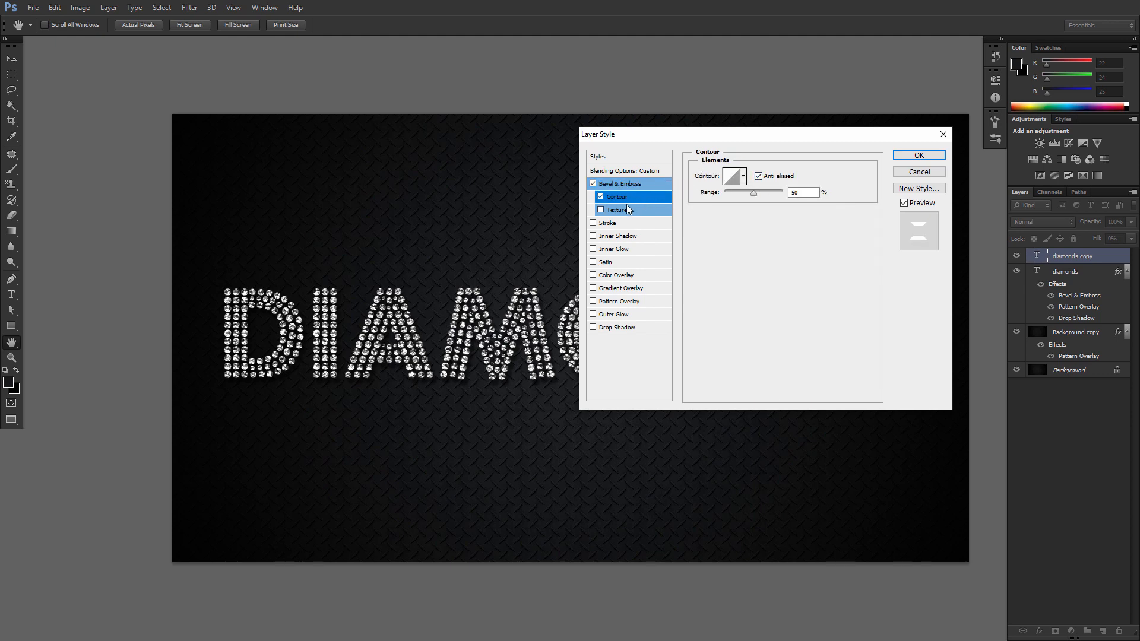
{"action": "left_click", "coordinate": [617, 209]}
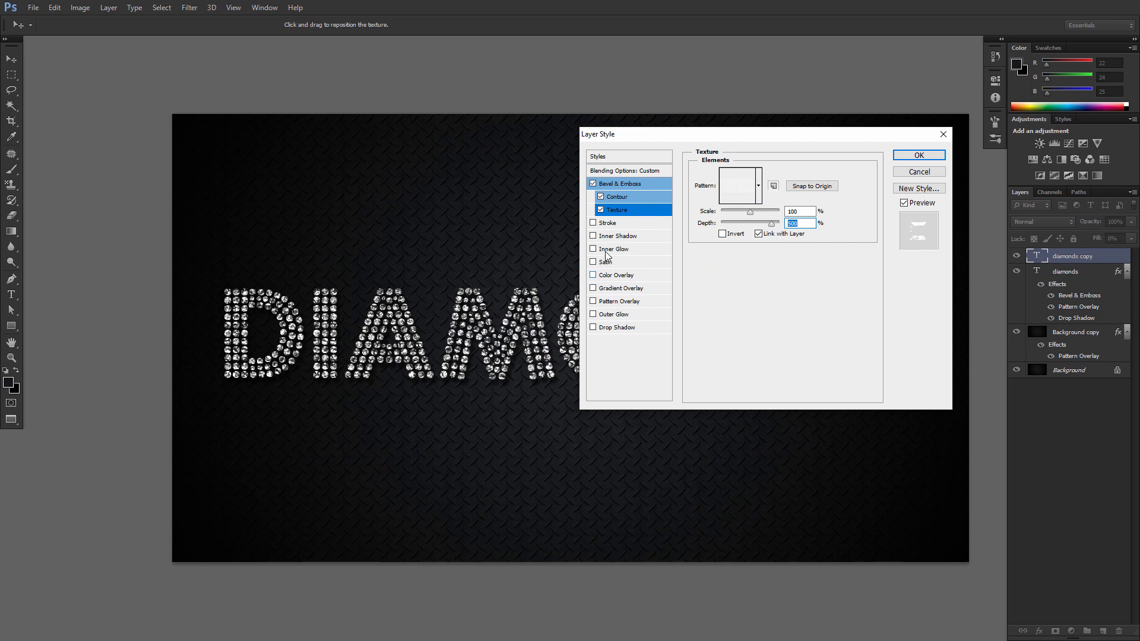
Add a greyish-yellow #b3b694 Inner Glow to diamonds copy and adjust its size
{"action": "left_click", "coordinate": [614, 248]}
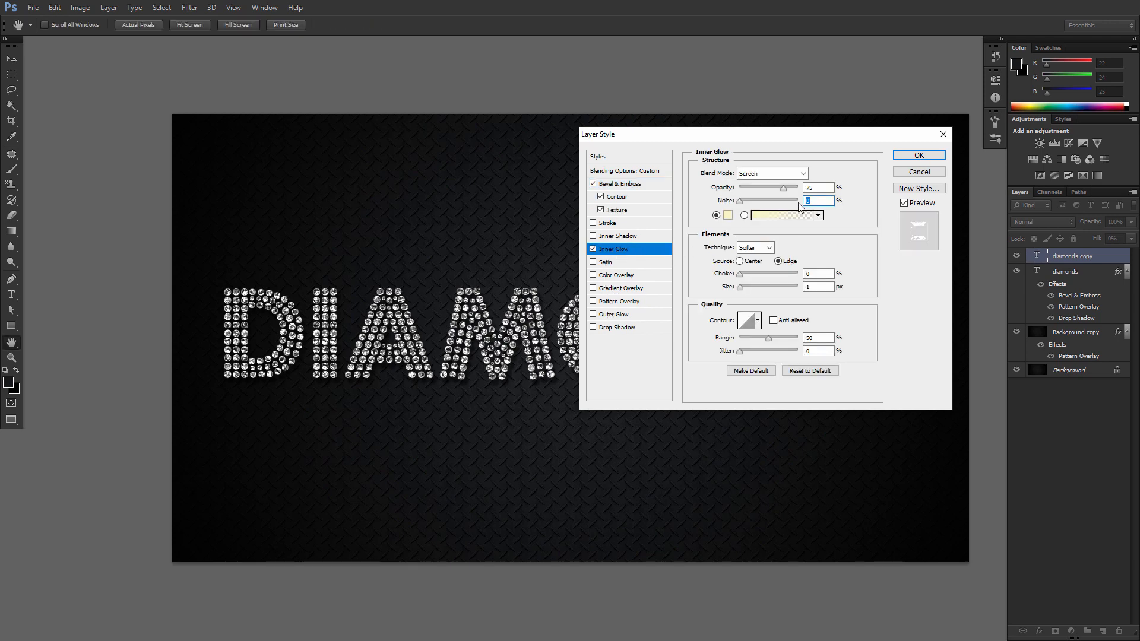
{"action": "left_click", "coordinate": [728, 215]}
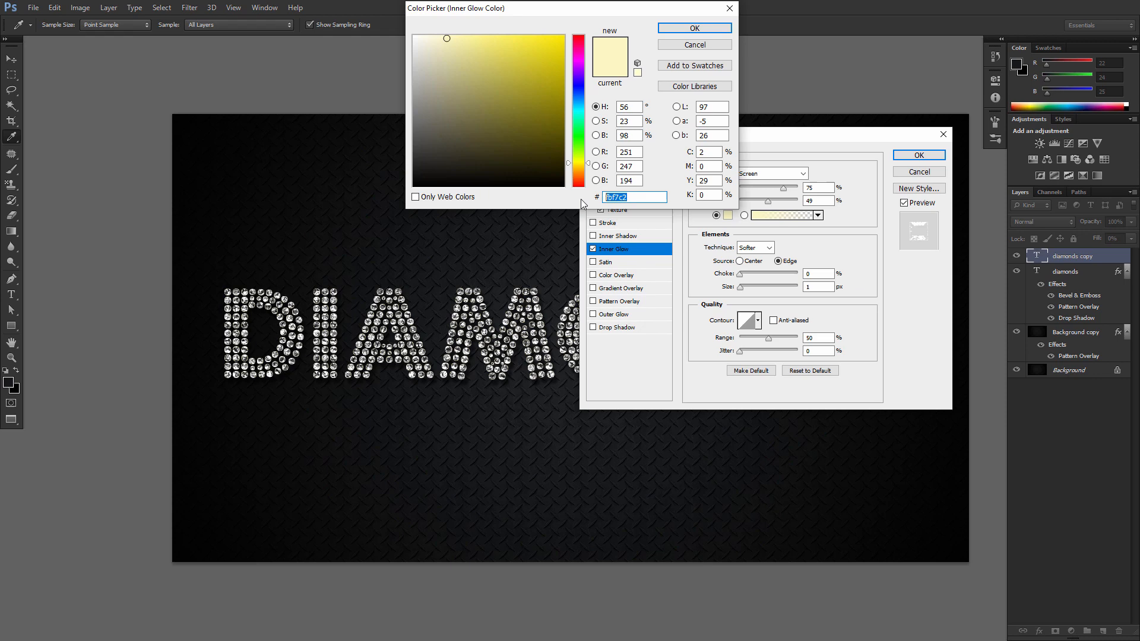
{"action": "left_click", "coordinate": [441, 79]}
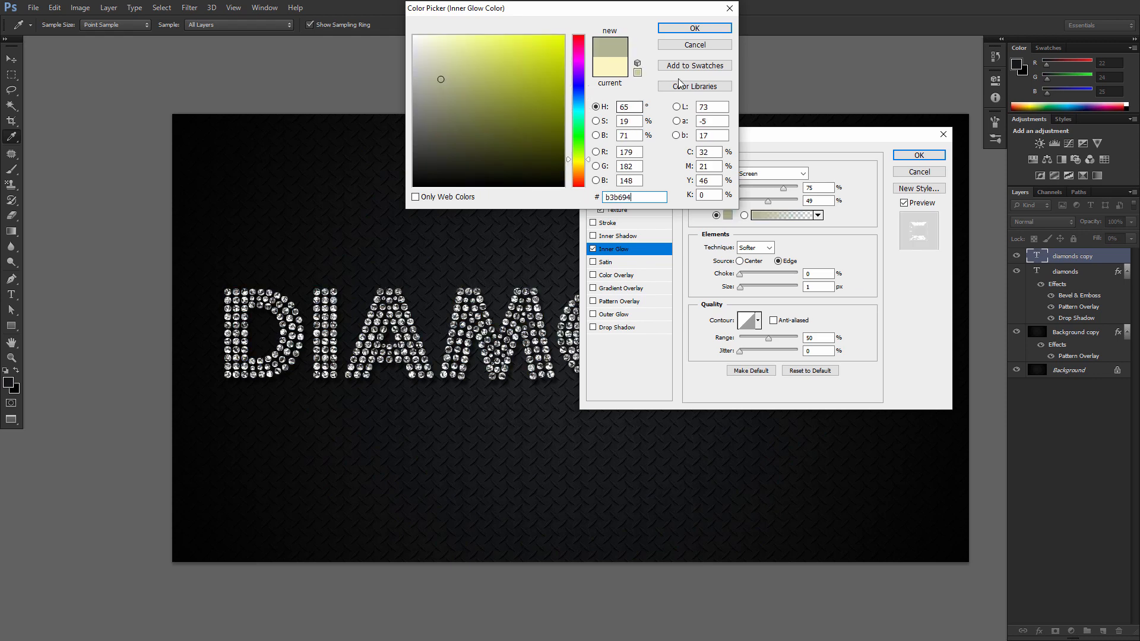
{"action": "left_click", "coordinate": [692, 28]}
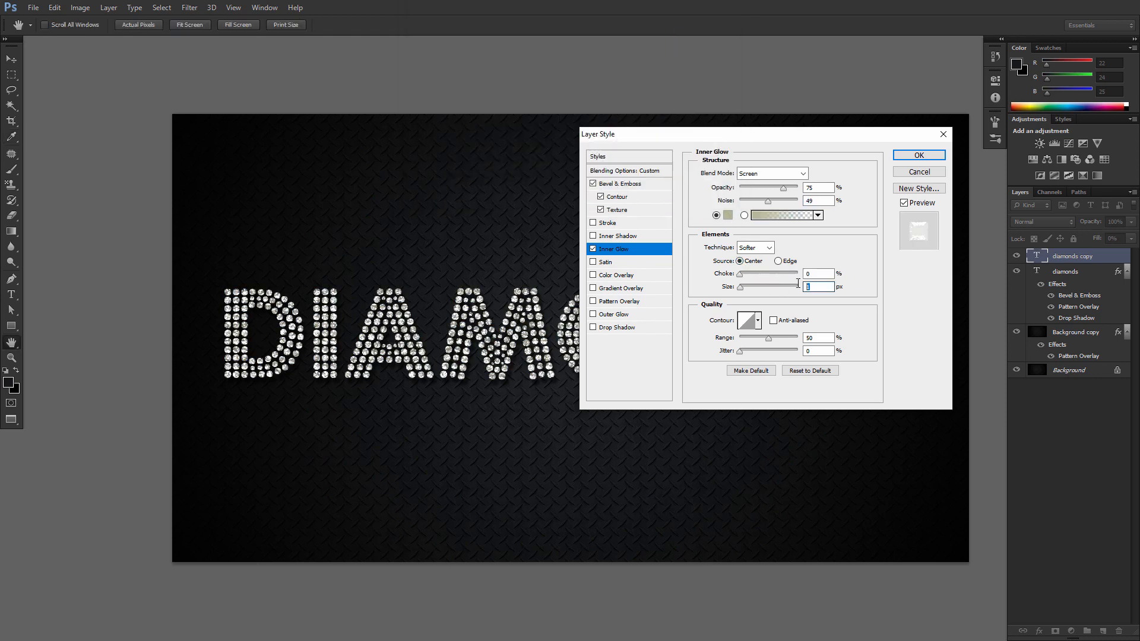
{"action": "left_click_drag", "start_coordinate": [740, 286], "coordinate": [799, 286]}
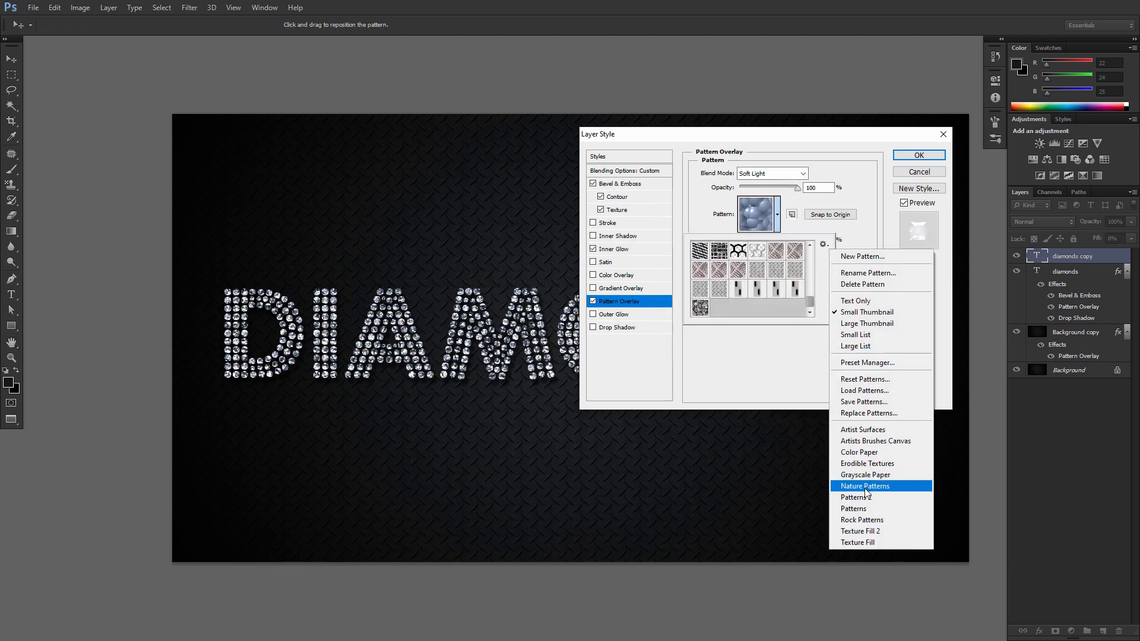
Choose the new pattern for the overlay at 65% opacity and commit the diamonds copy style
{"action": "left_click", "coordinate": [864, 485]}
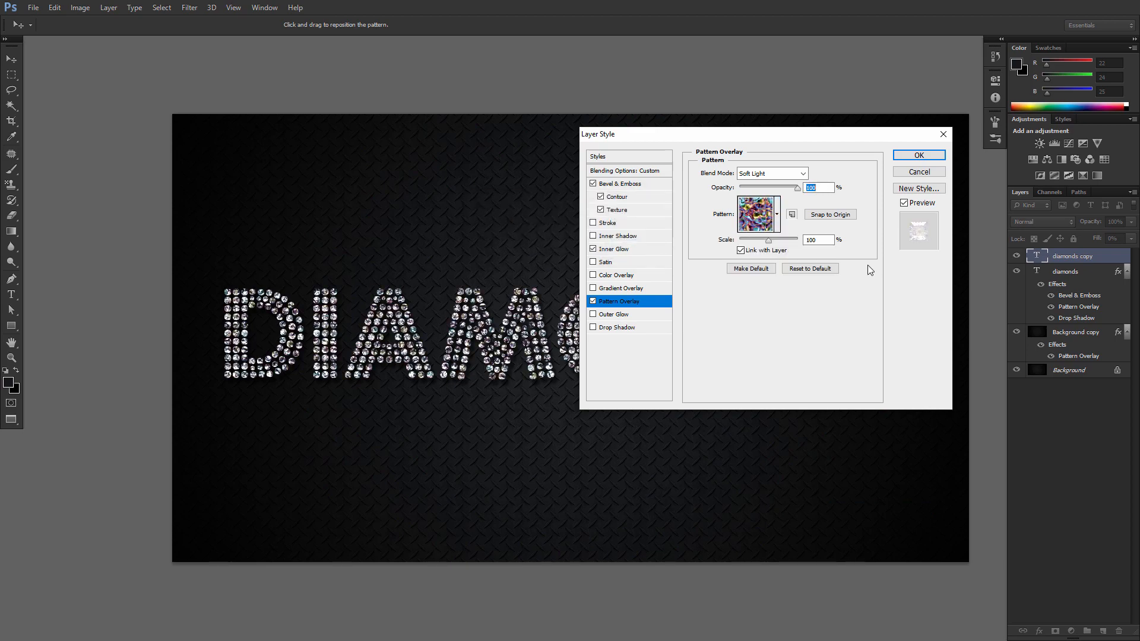
{"action": "type", "text": "65"}
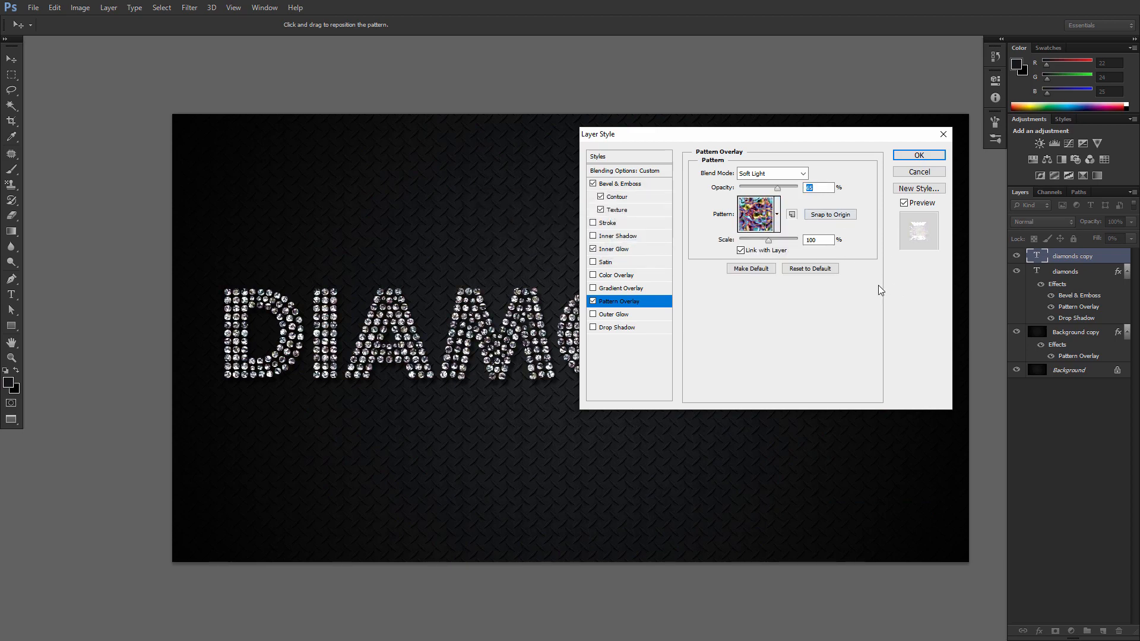
{"action": "left_click", "coordinate": [917, 155]}
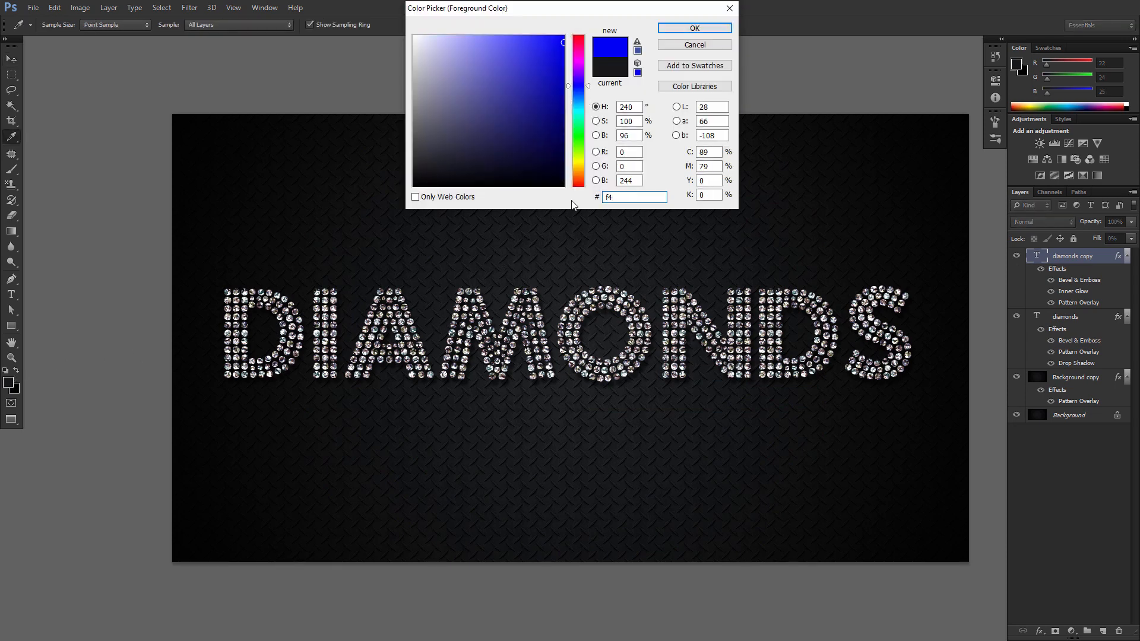
Set the foreground colour to off-white #f4f1e3
{"action": "type", "text": "f4f1e3"}
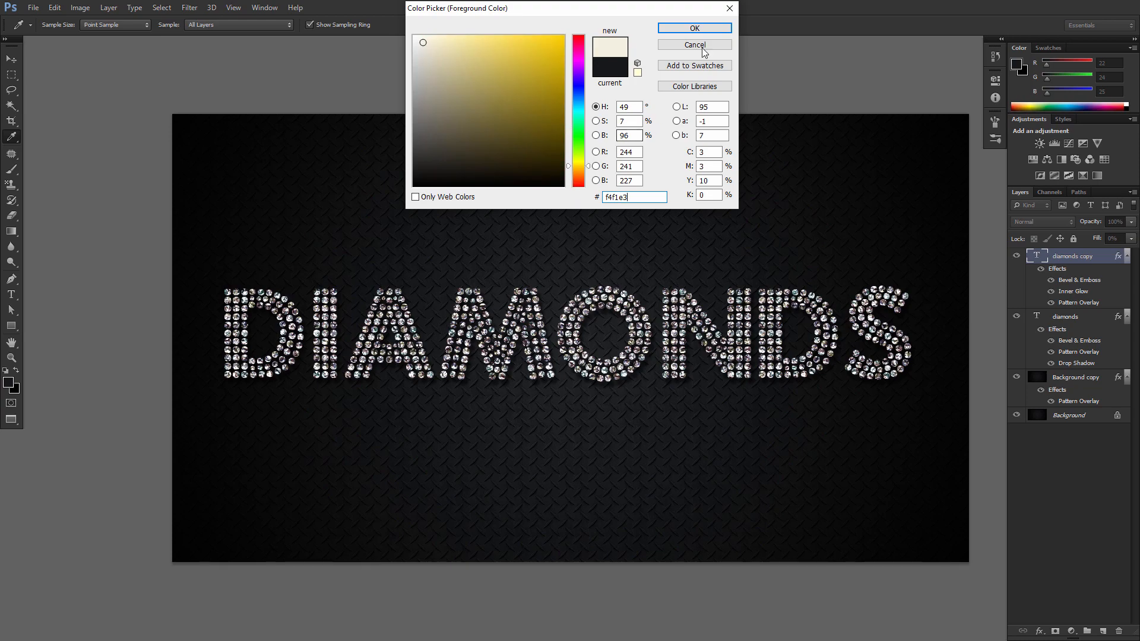
{"action": "left_click", "coordinate": [693, 27]}
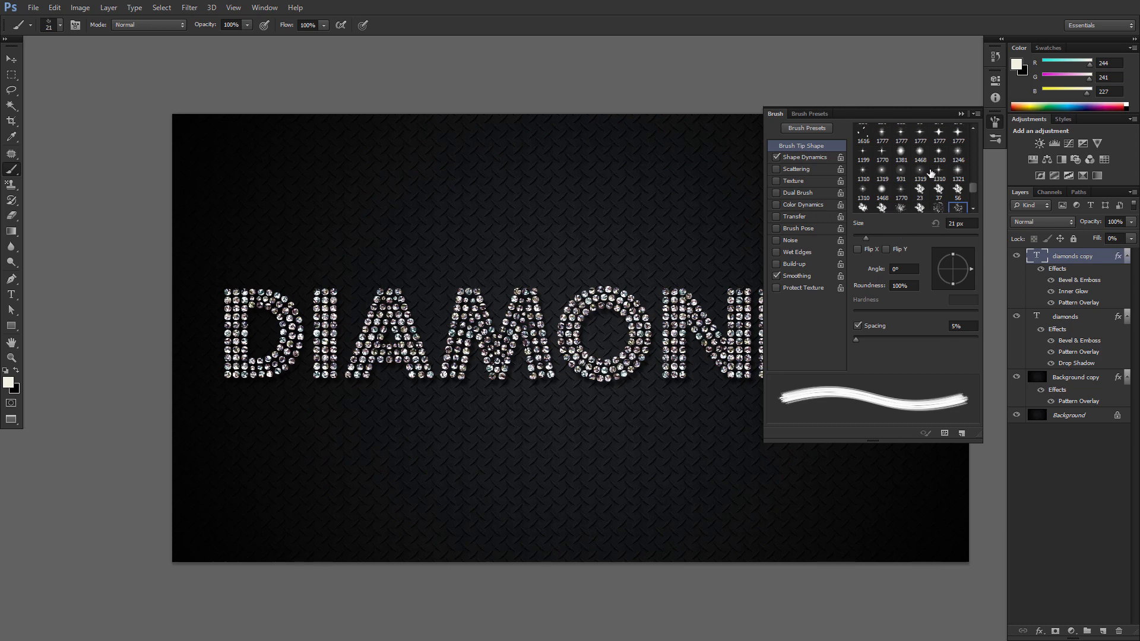
Choose a starburst sparkle brush tip at 79 px with 25% spacing
{"action": "left_click", "coordinate": [863, 164]}
{"action": "type", "text": "79"}
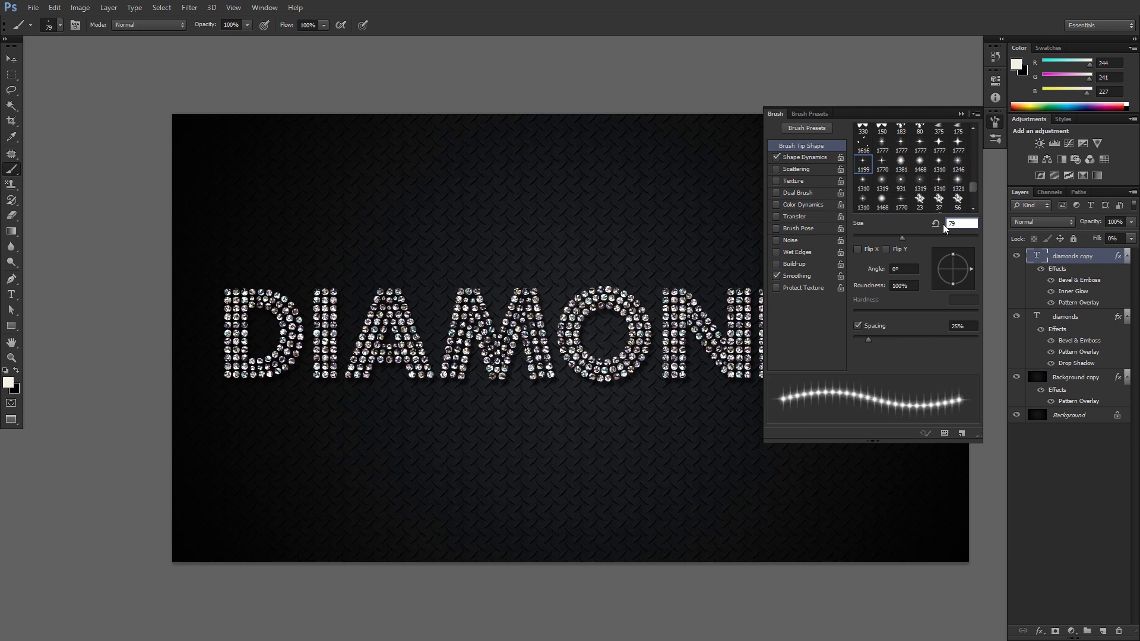
{"action": "left_click", "coordinate": [804, 157]}
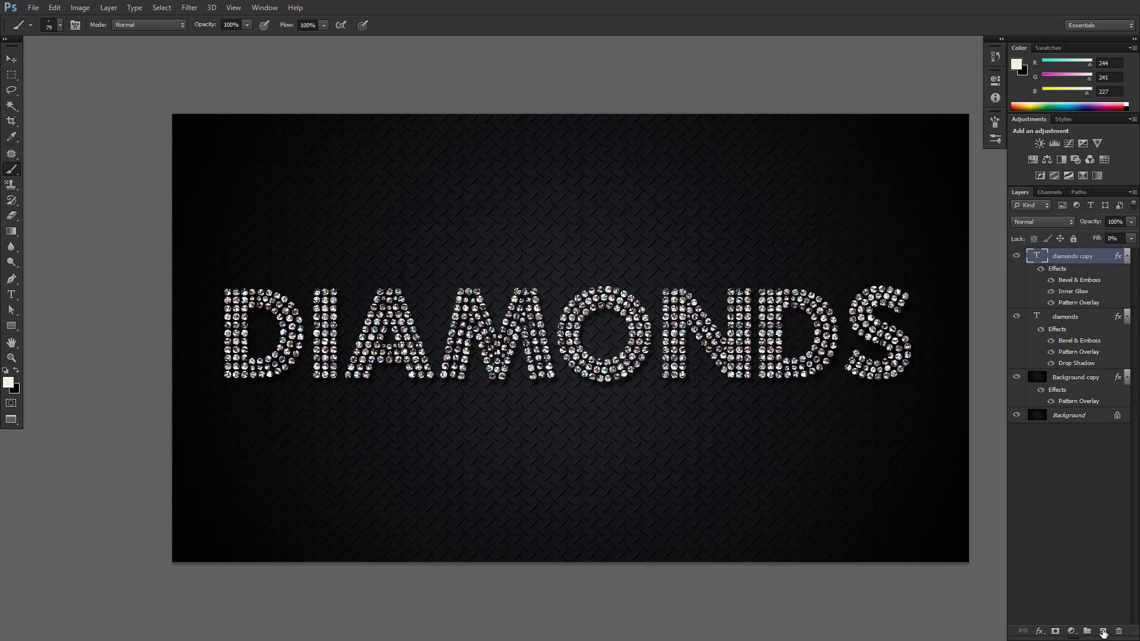
Add a new Sparkles layer at the top of the stack with Linear Light blending
{"action": "left_click", "coordinate": [1103, 631]}
{"action": "type", "text": "Sparkles"}
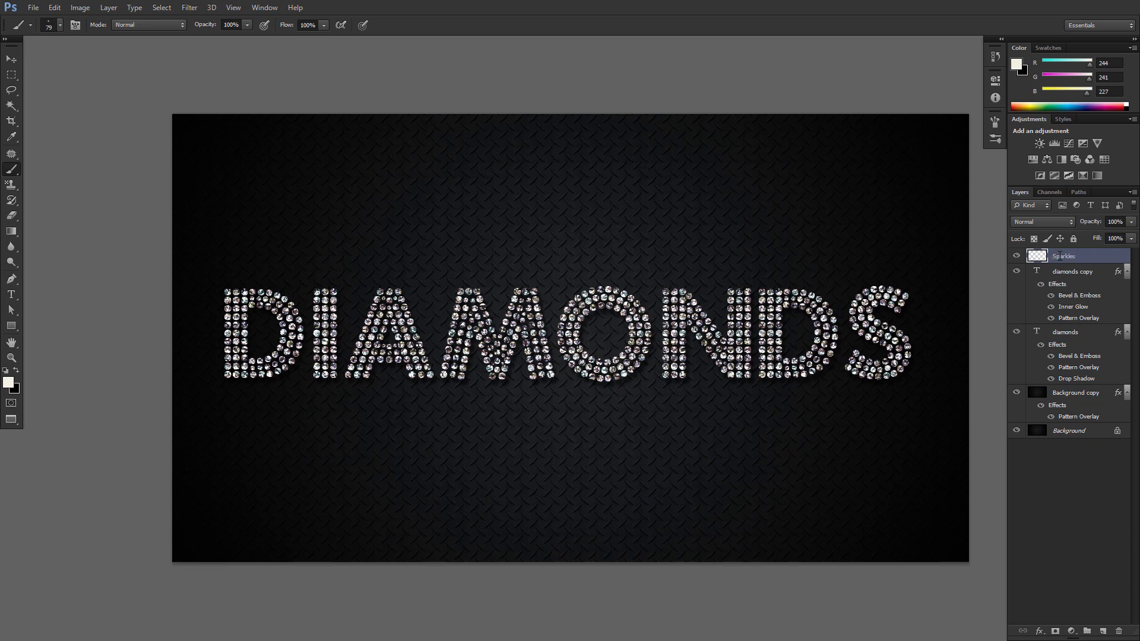
{"action": "left_click", "coordinate": [1041, 222]}
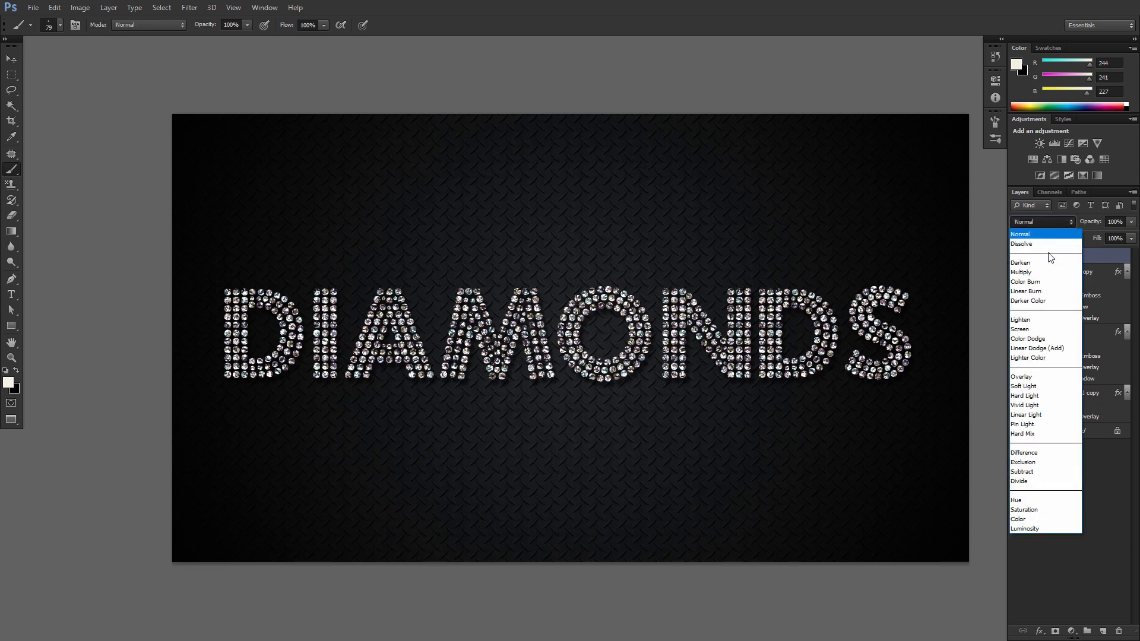
{"action": "left_click", "coordinate": [1024, 414]}
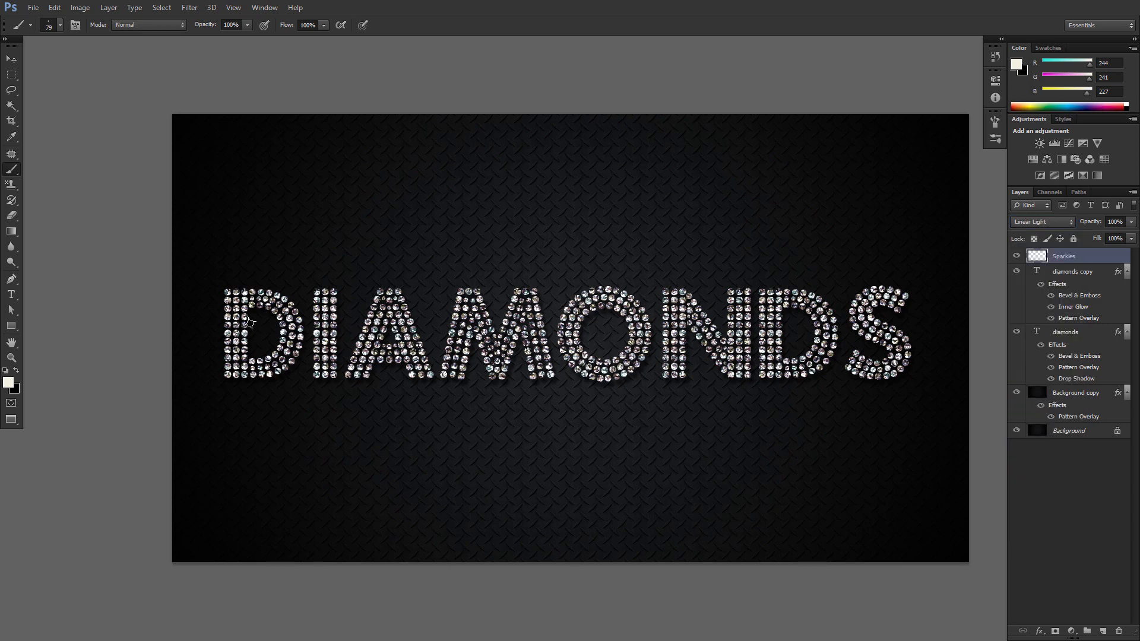